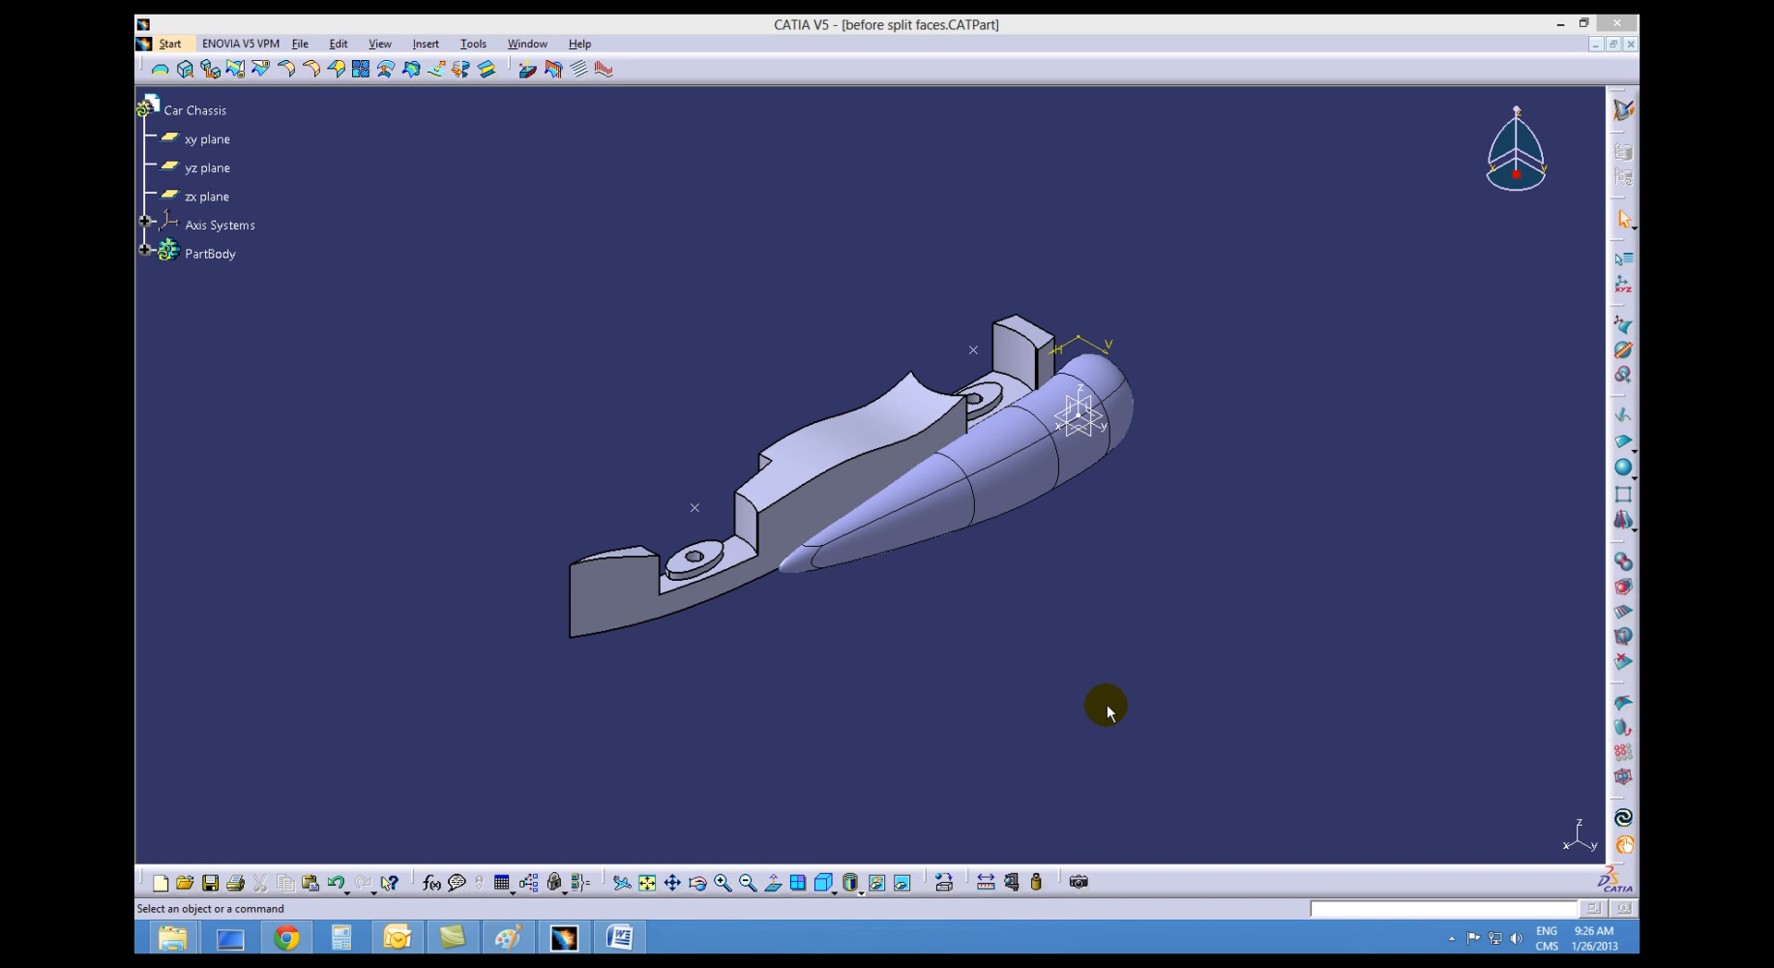
{"action": "mouse_move", "coordinate": [1032, 727]}
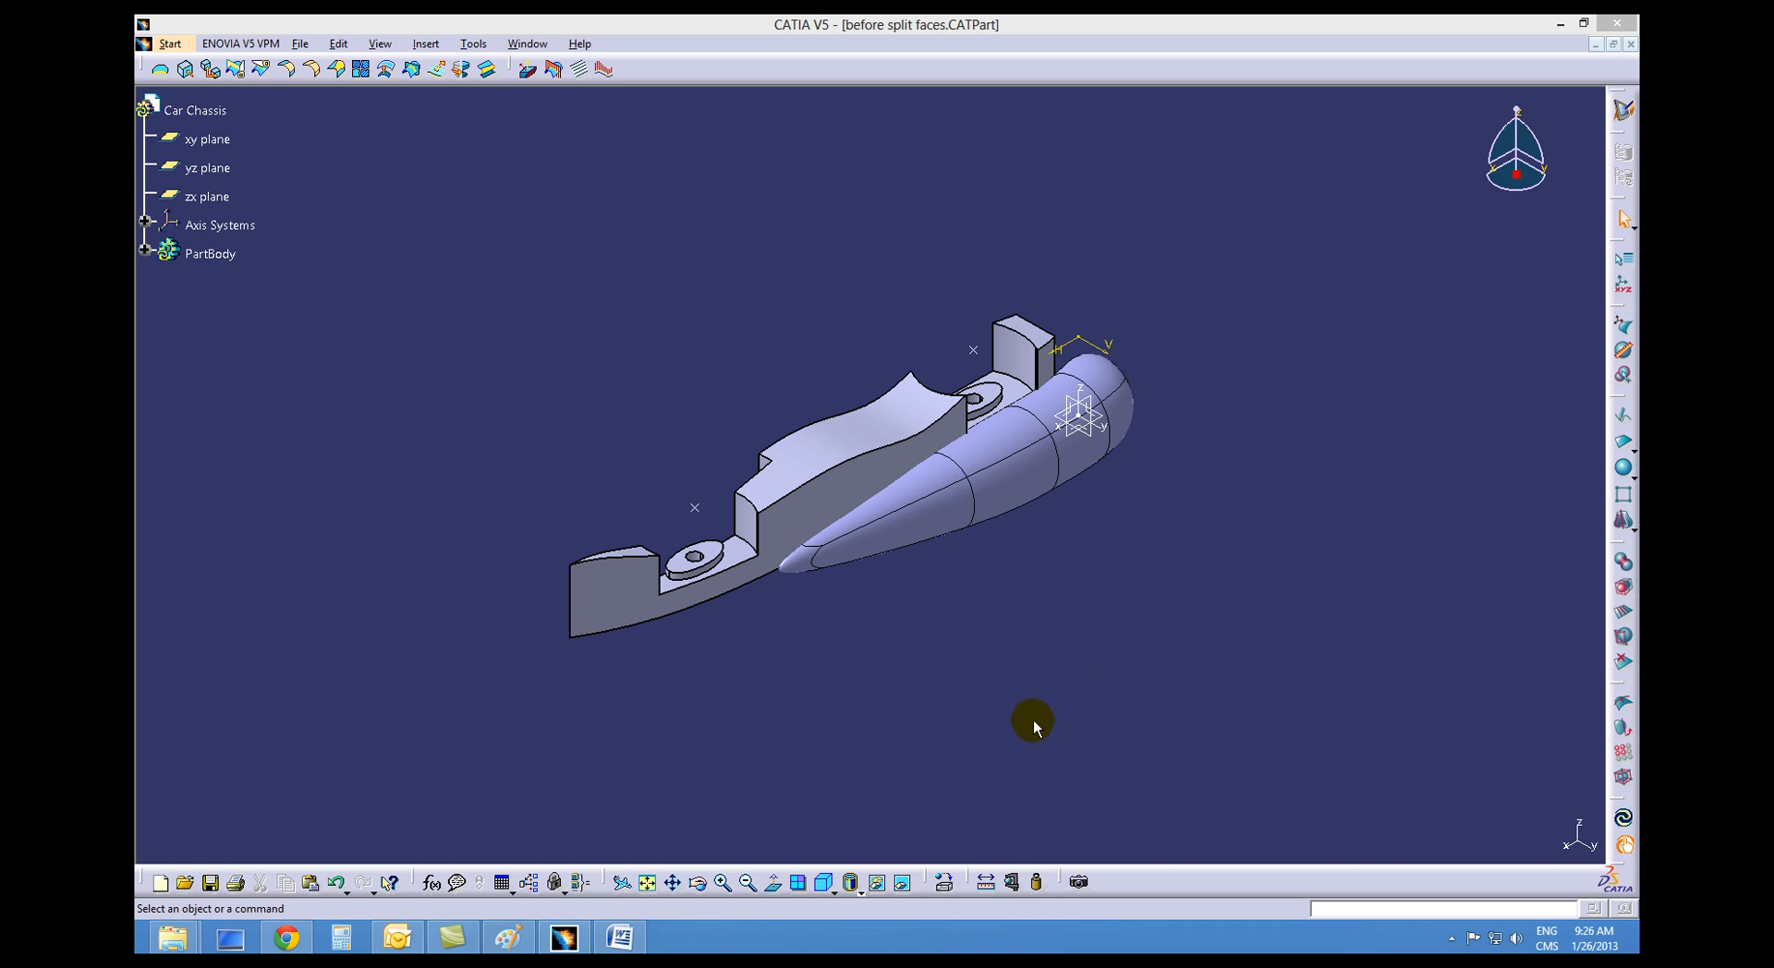
- Switch from the current workbench to Mechanical Design > Part Design
{"action": "left_click", "coordinate": [195, 110]}
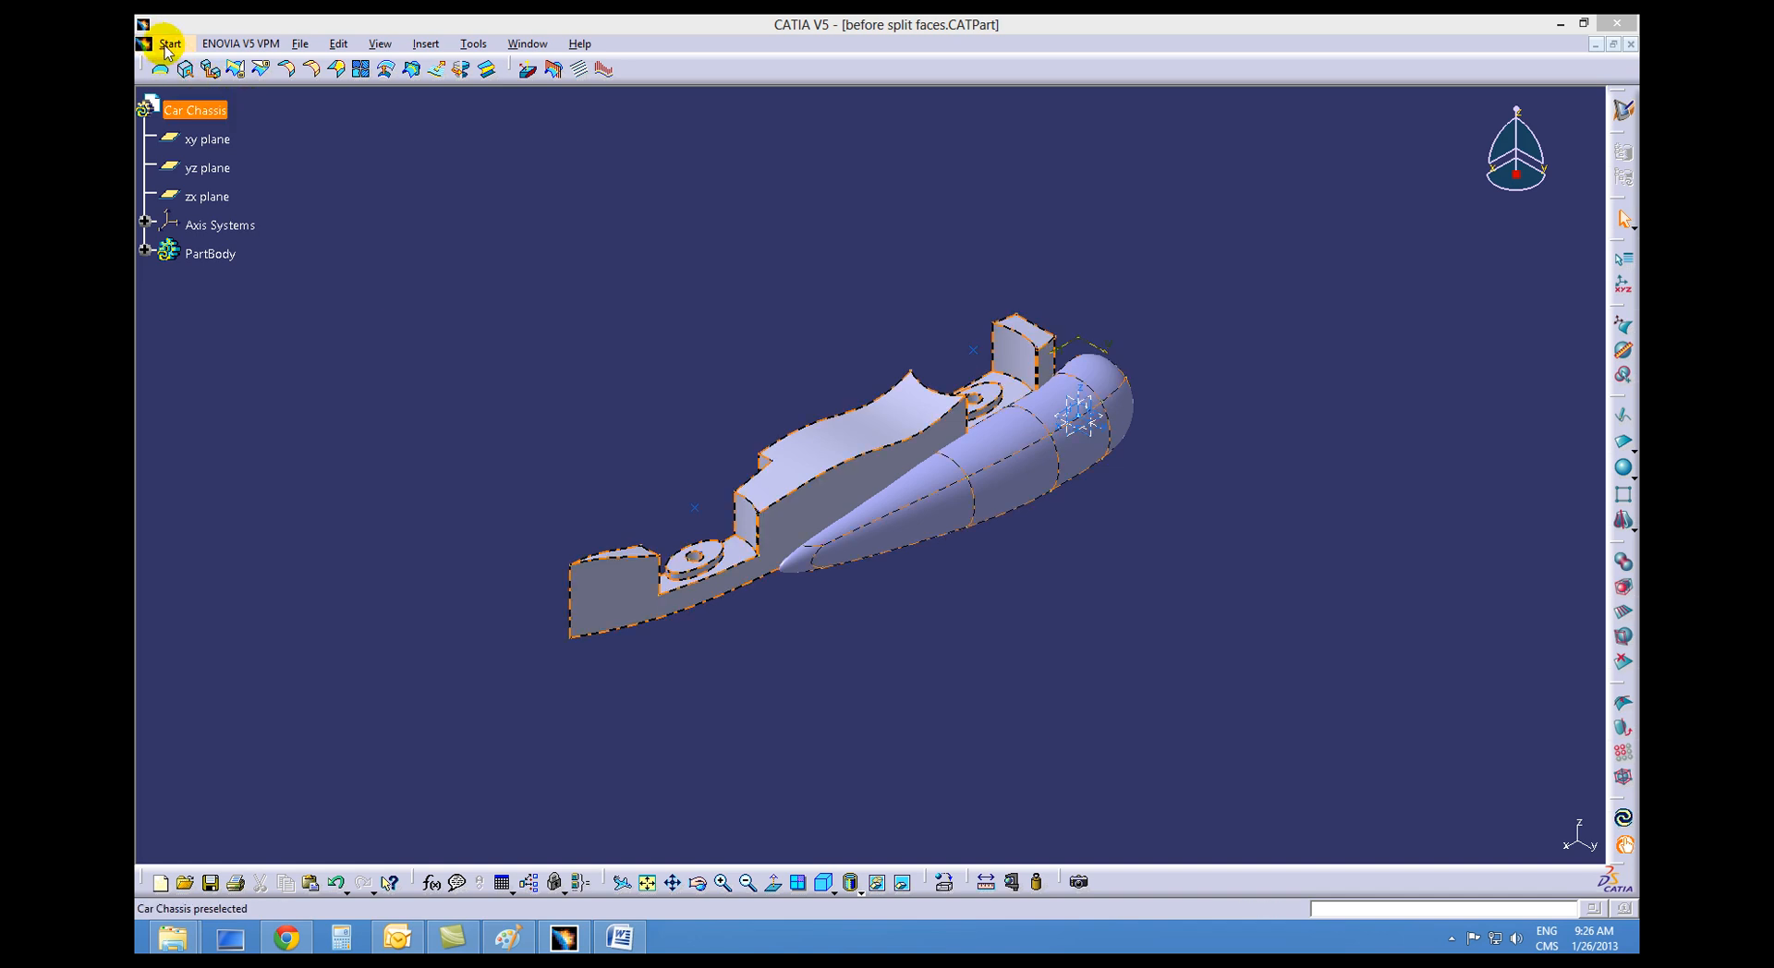
{"action": "left_click", "coordinate": [170, 43]}
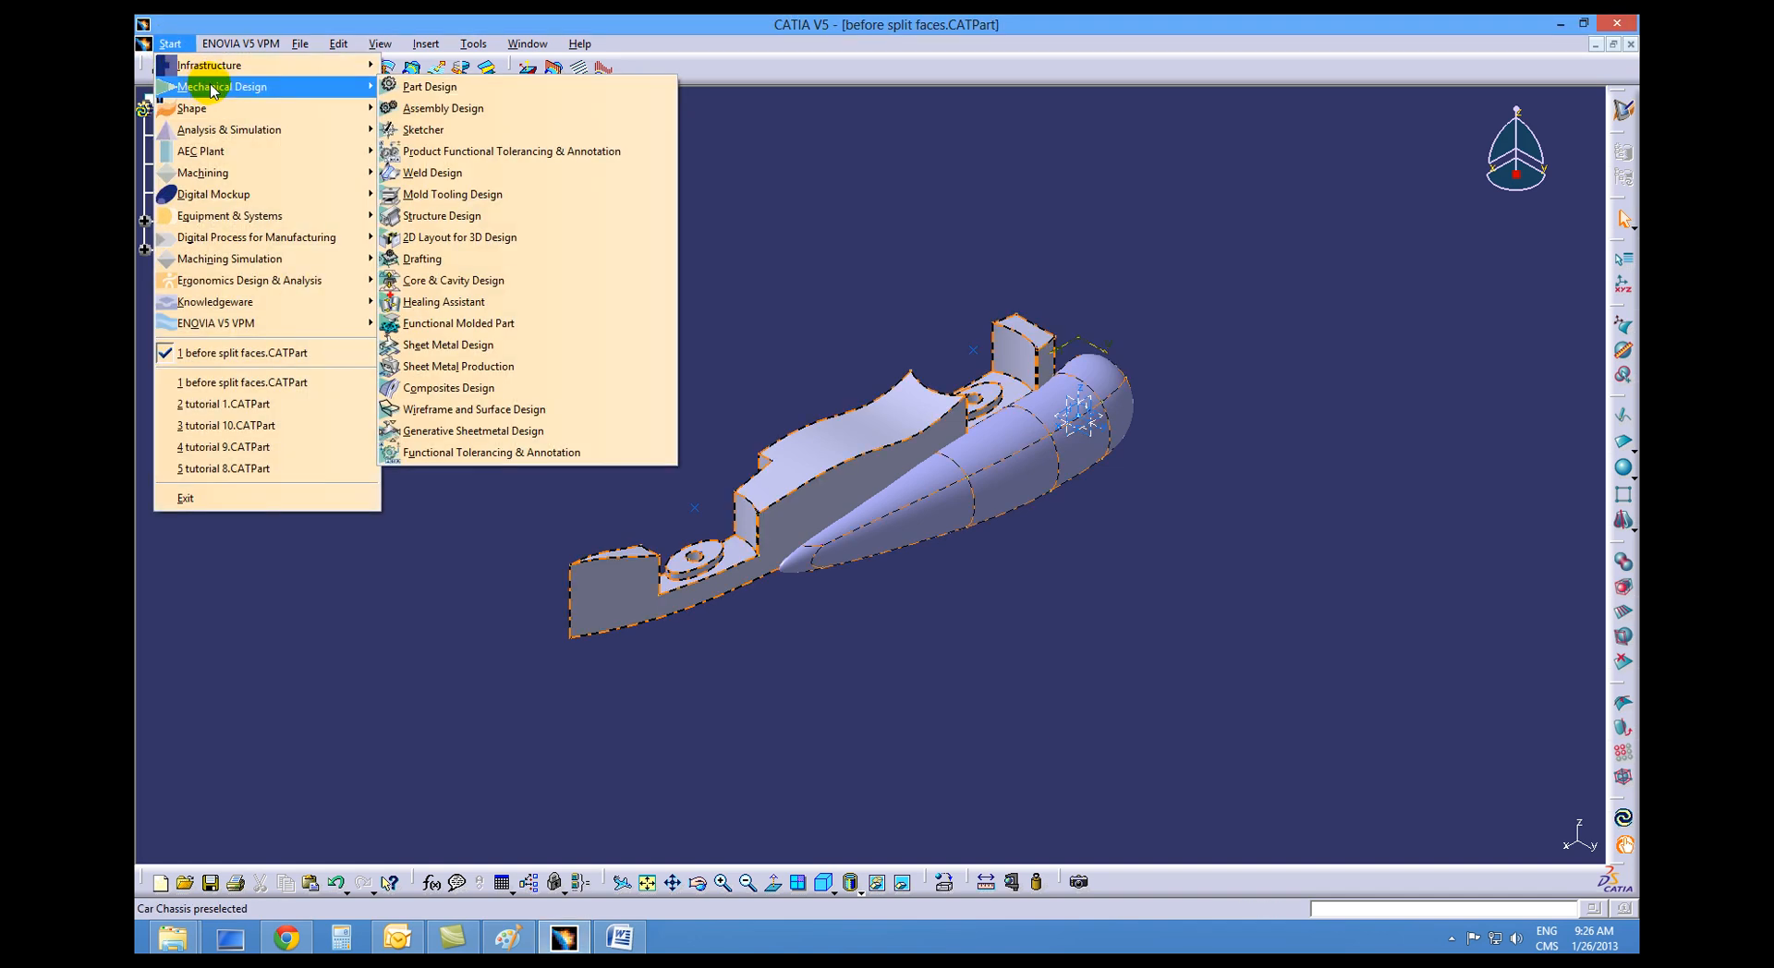
{"action": "mouse_move", "coordinate": [428, 86]}
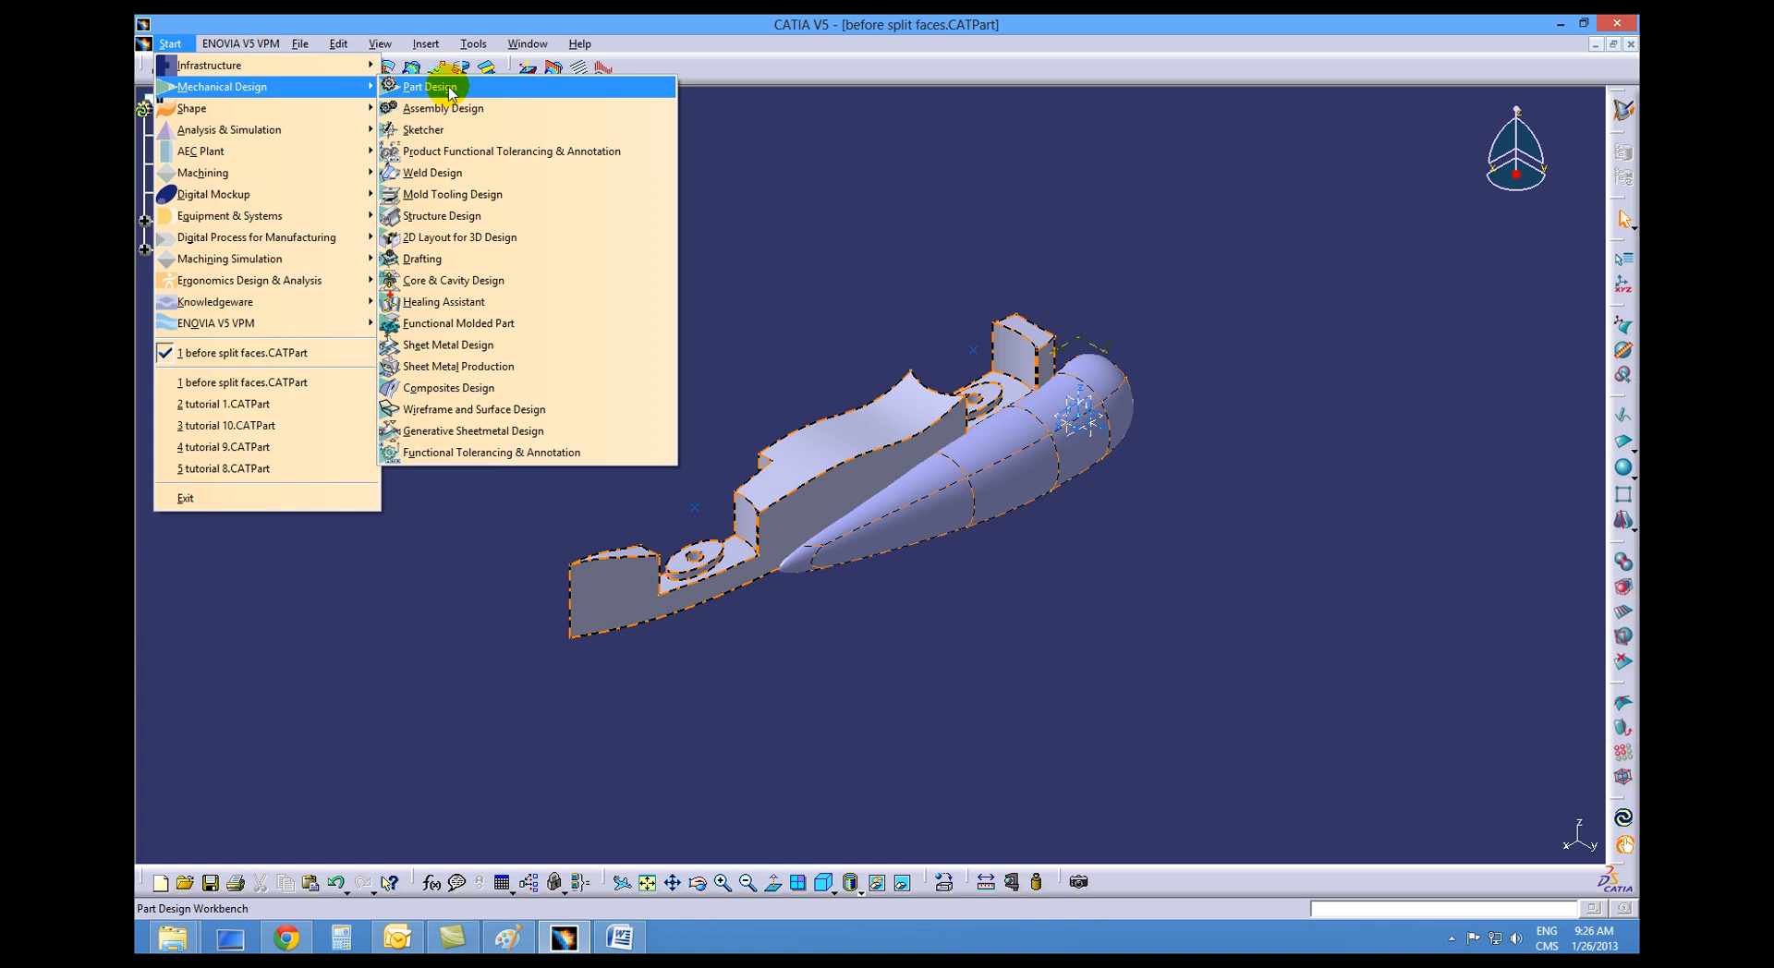
{"action": "left_click", "coordinate": [429, 85]}
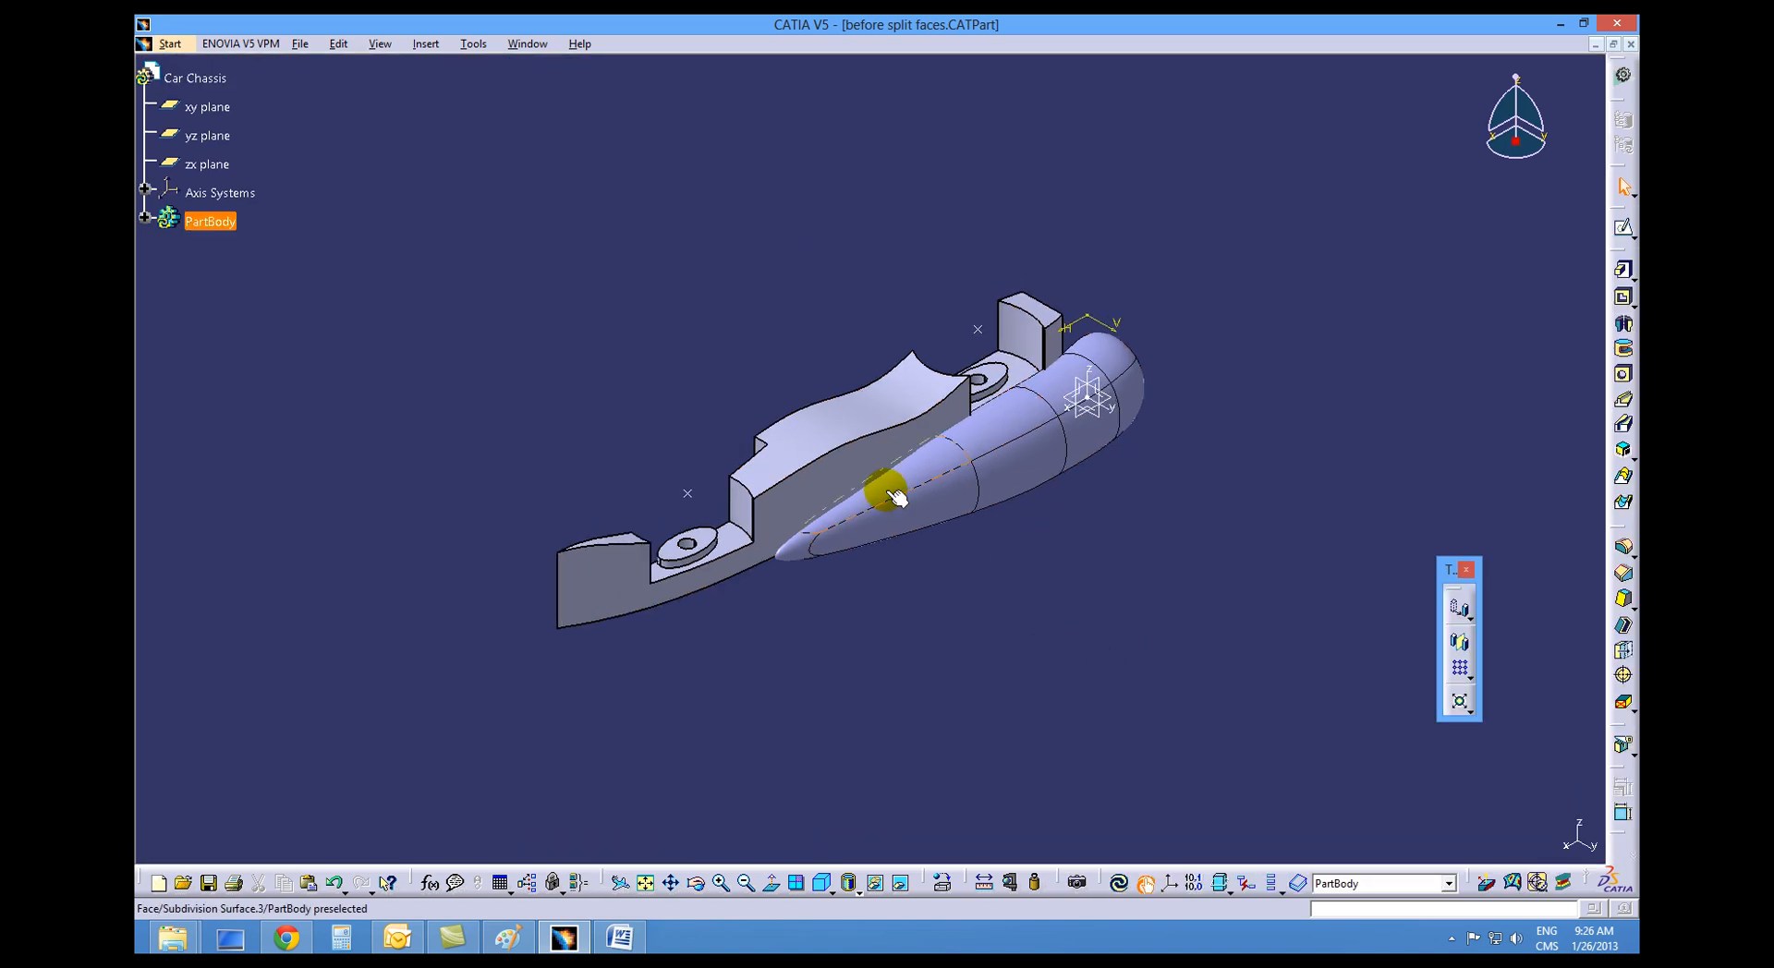
- Apply Close Surface to Subdivision Surface.3, making the cockpit a solid in PartBody
{"action": "left_click", "coordinate": [1542, 756]}
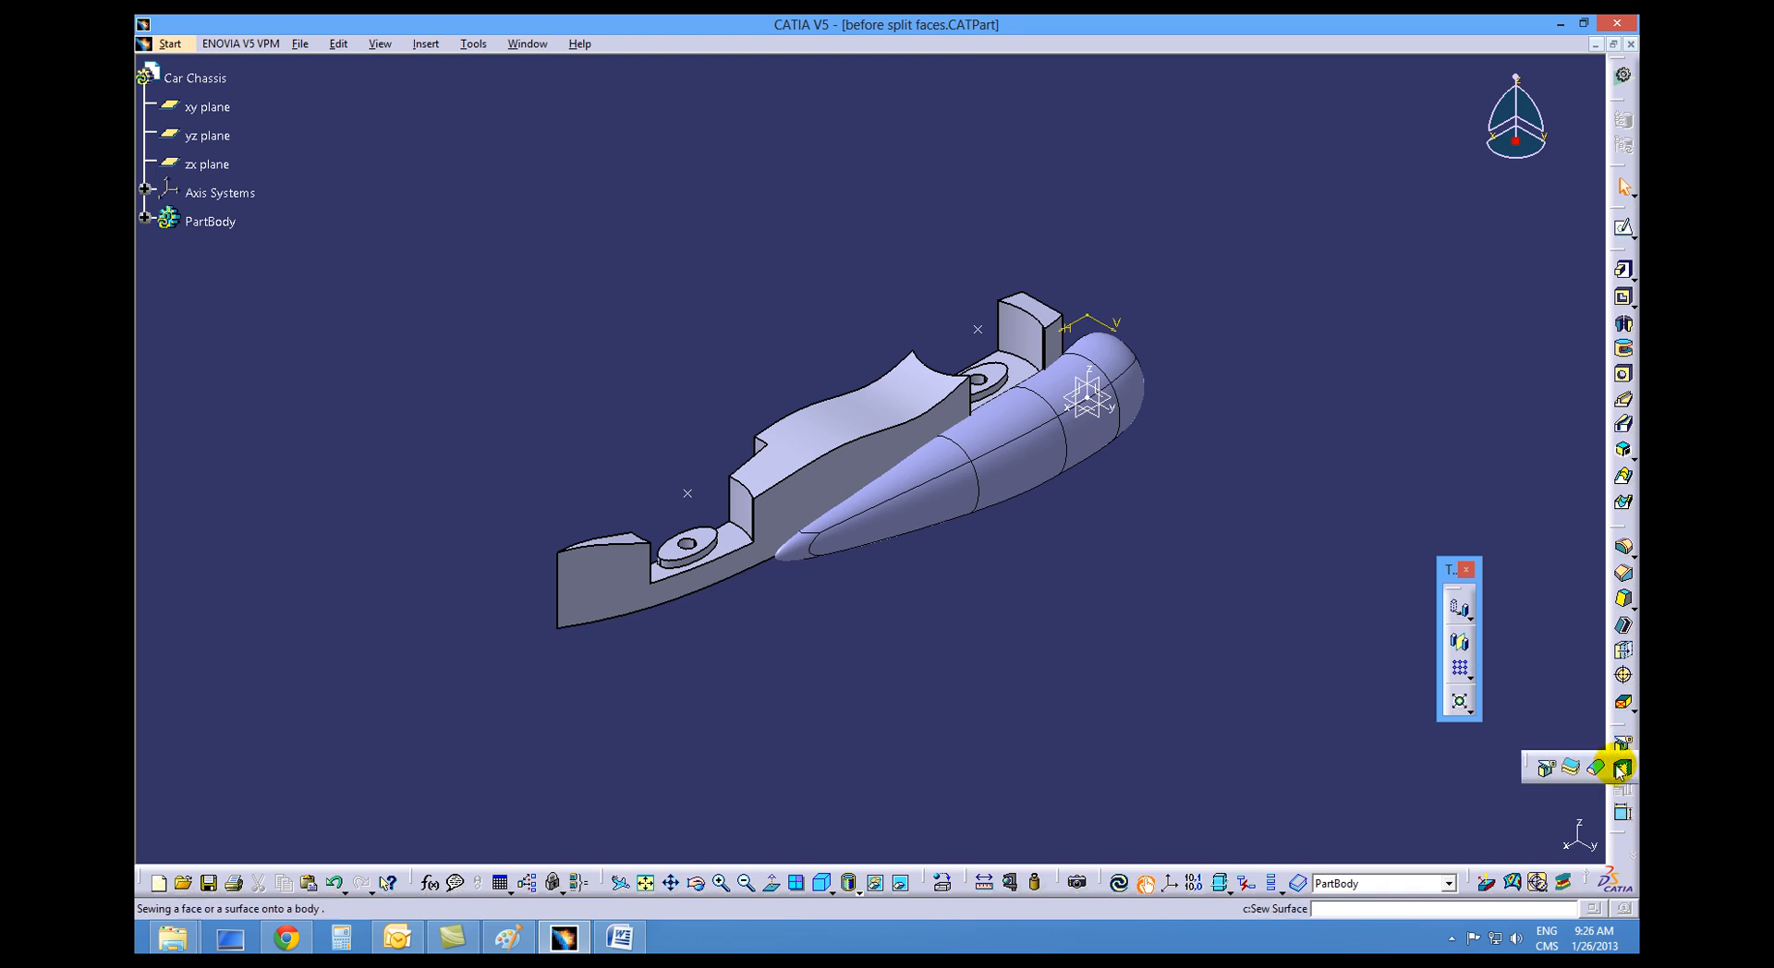
{"action": "mouse_move", "coordinate": [1596, 767]}
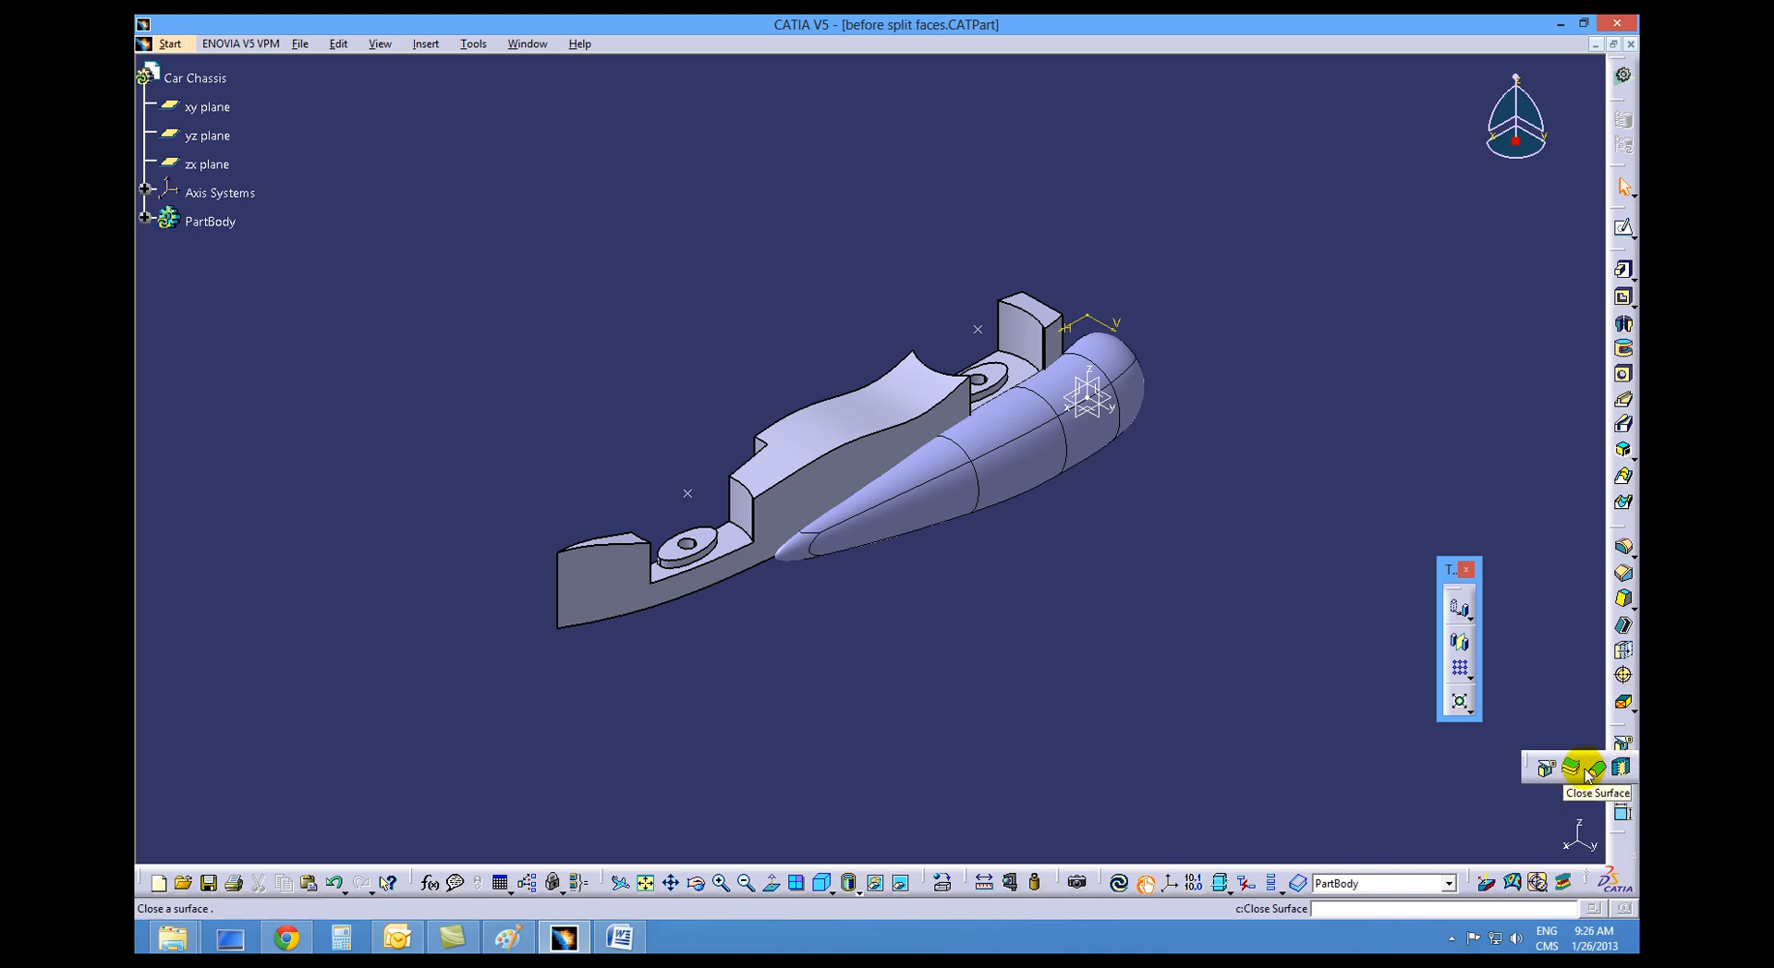
{"action": "mouse_move", "coordinate": [1598, 768]}
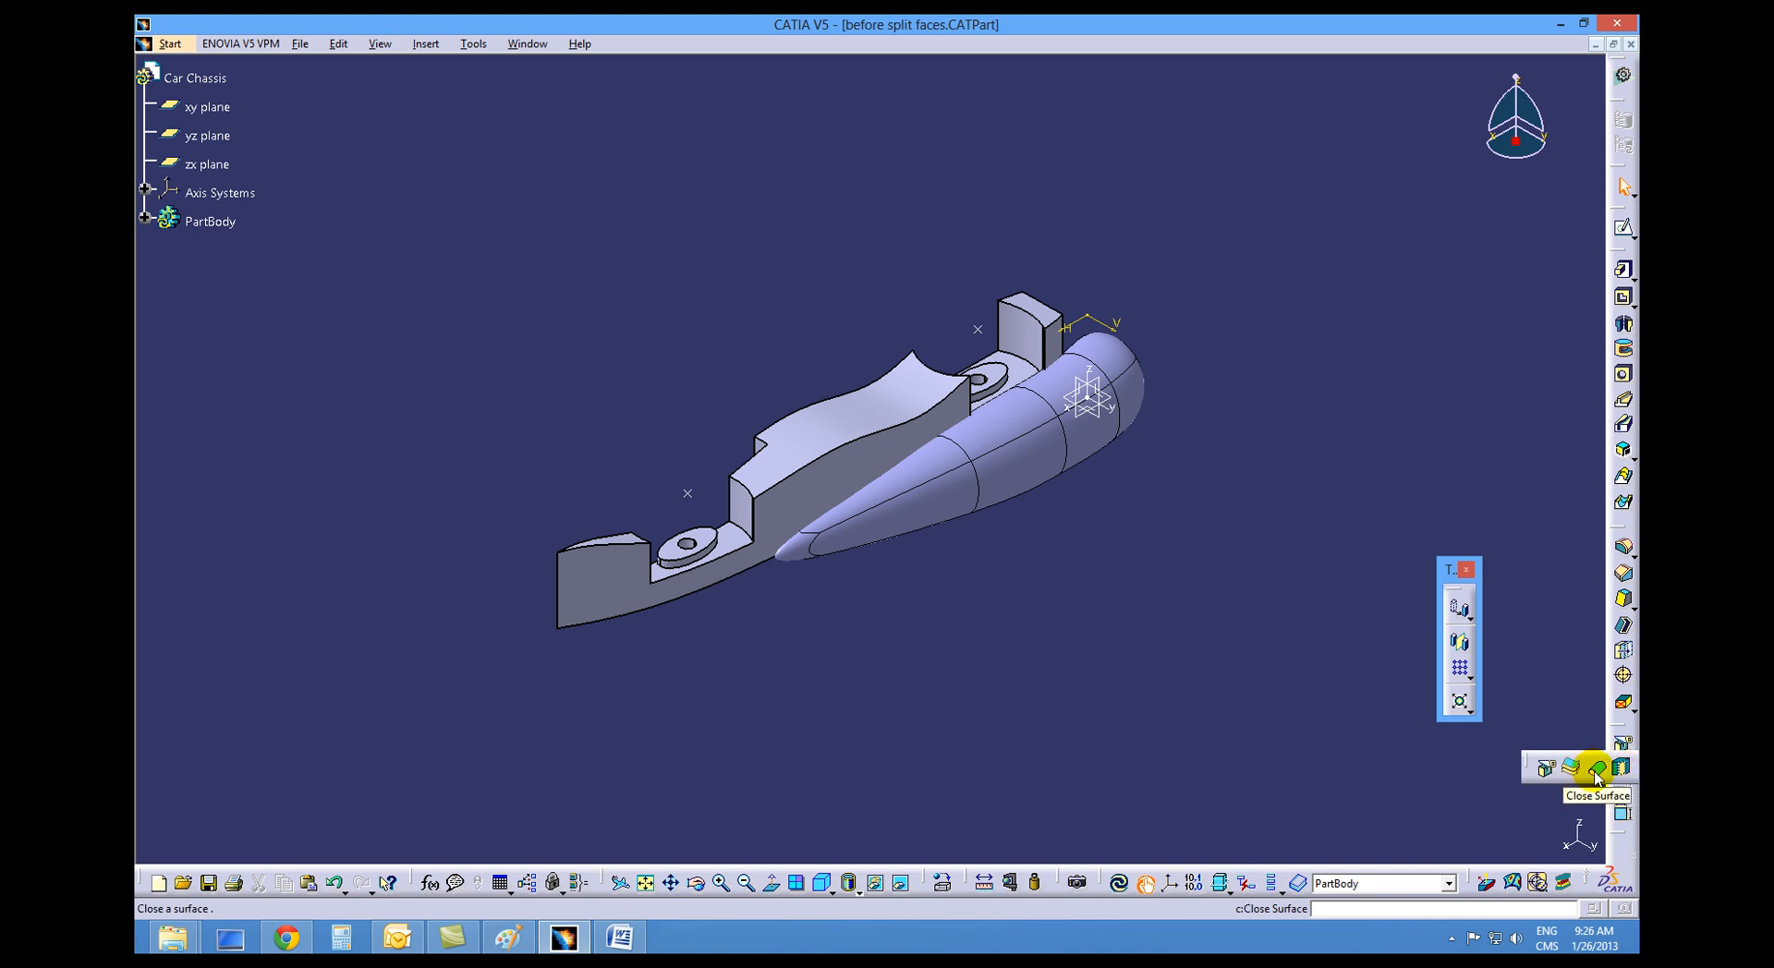
{"action": "left_click", "coordinate": [1597, 767]}
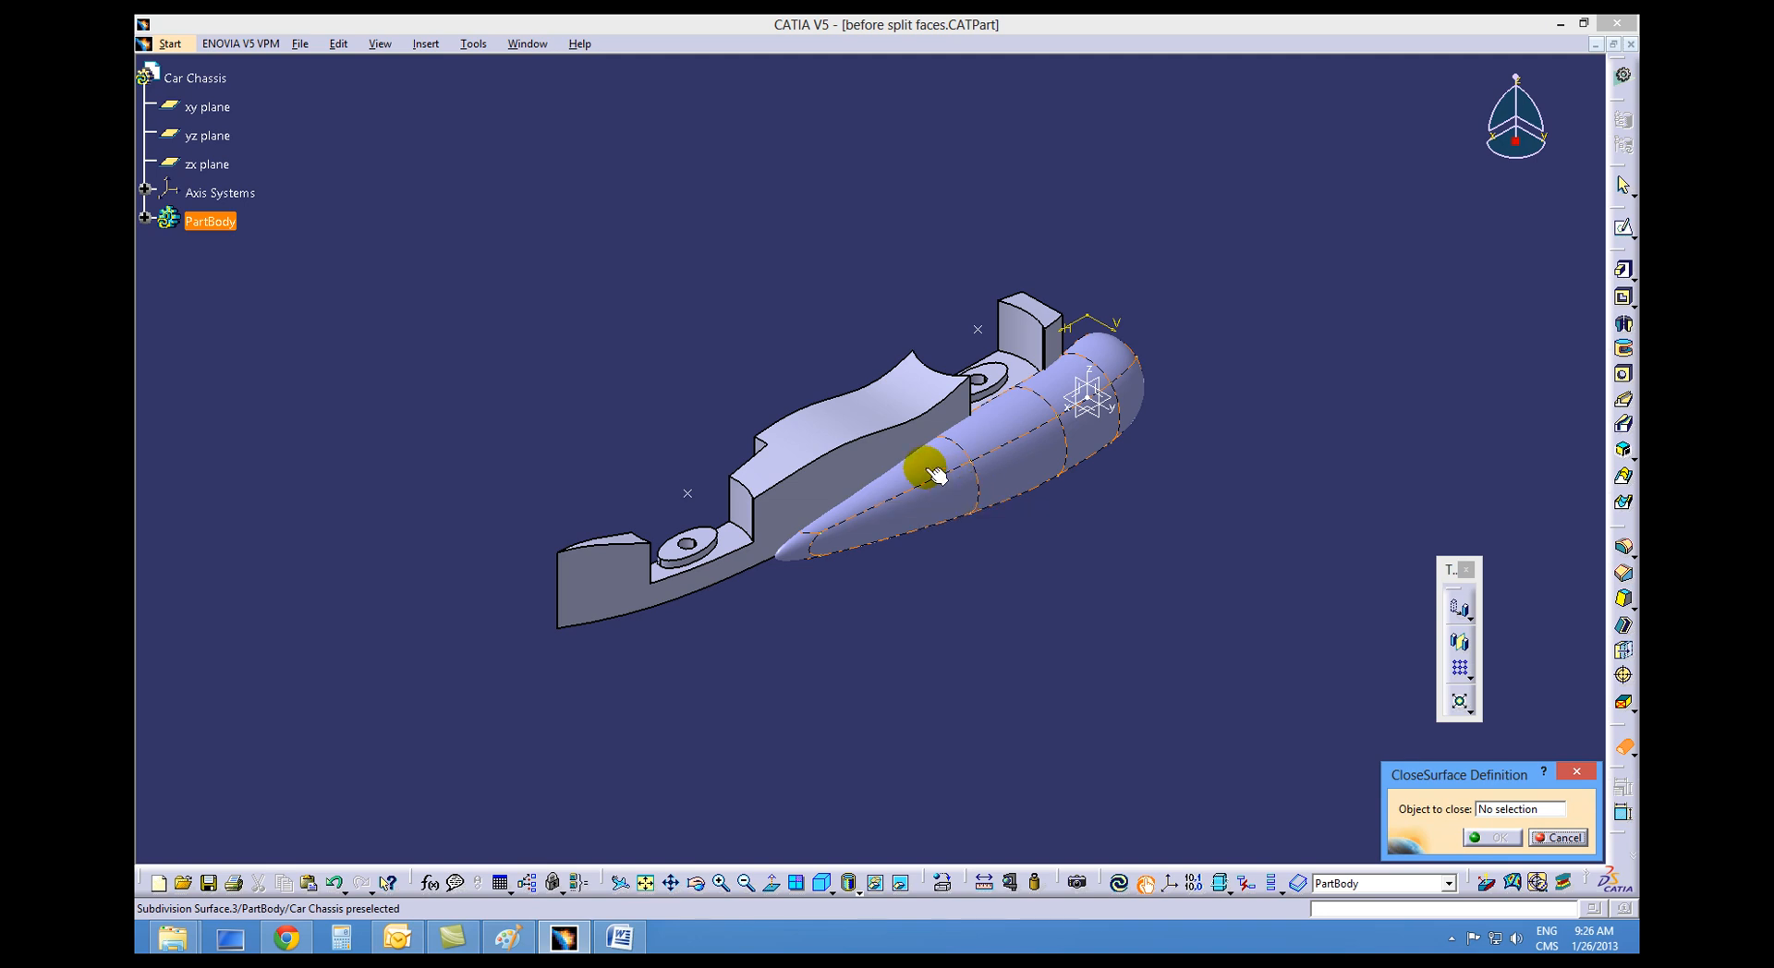
{"action": "left_click", "coordinate": [928, 473]}
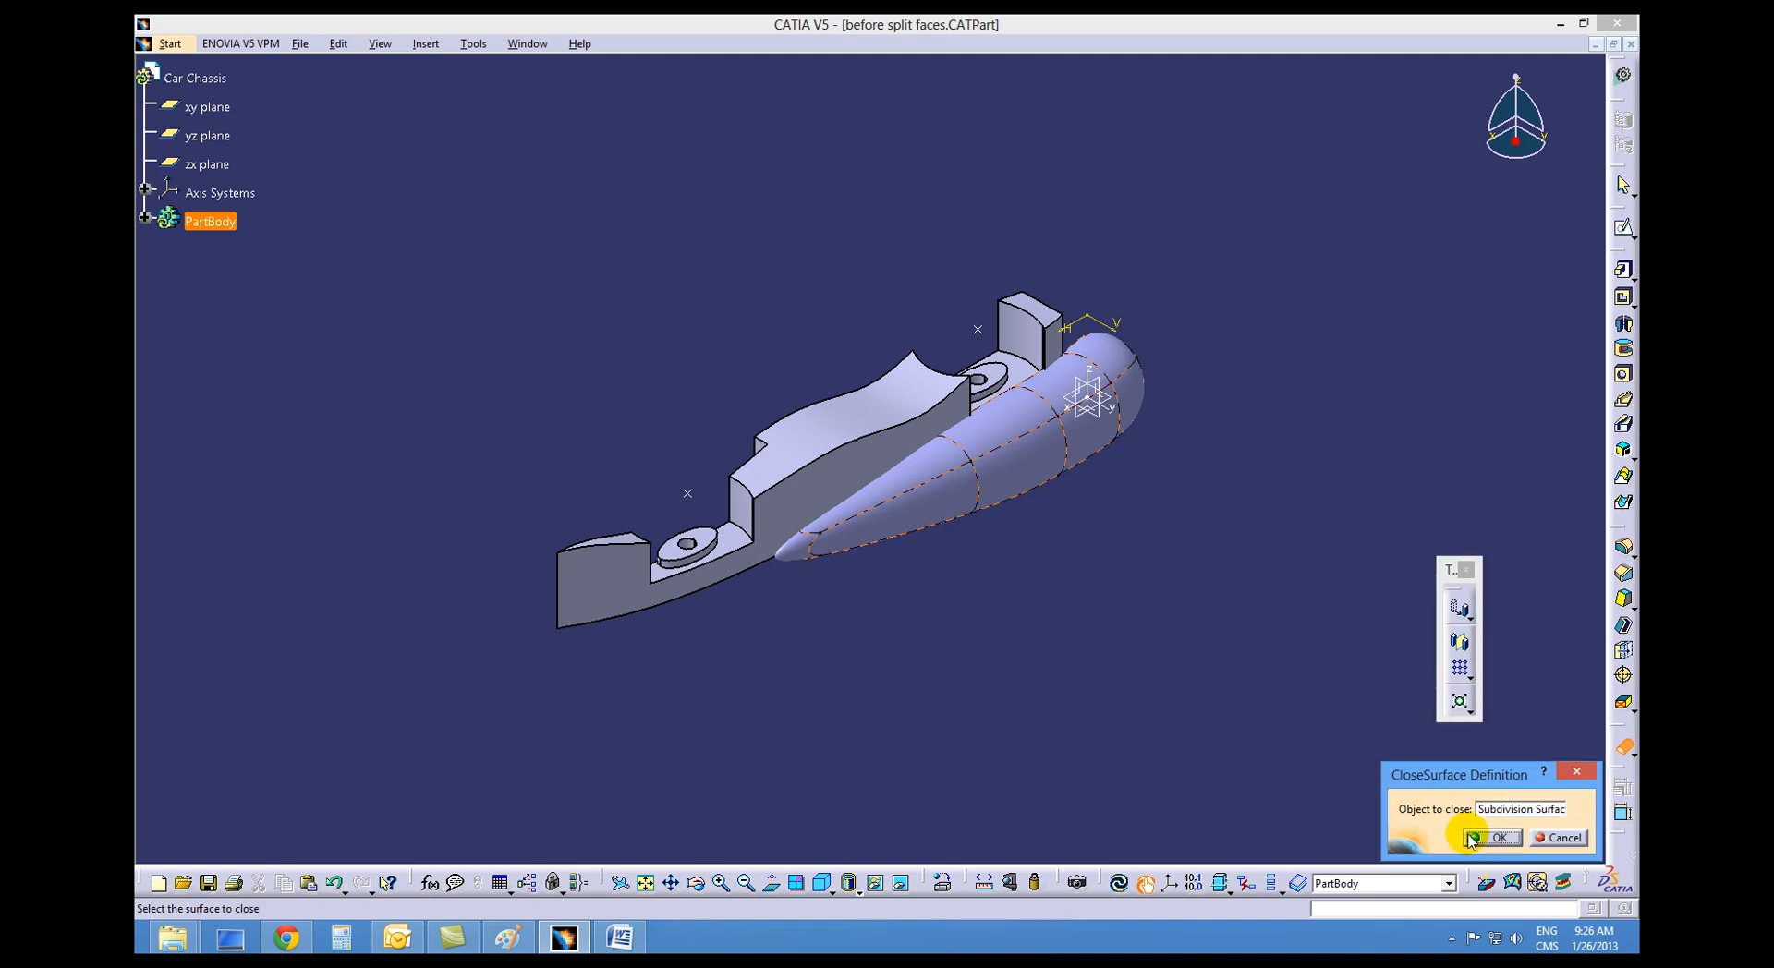
{"action": "left_click", "coordinate": [1497, 837]}
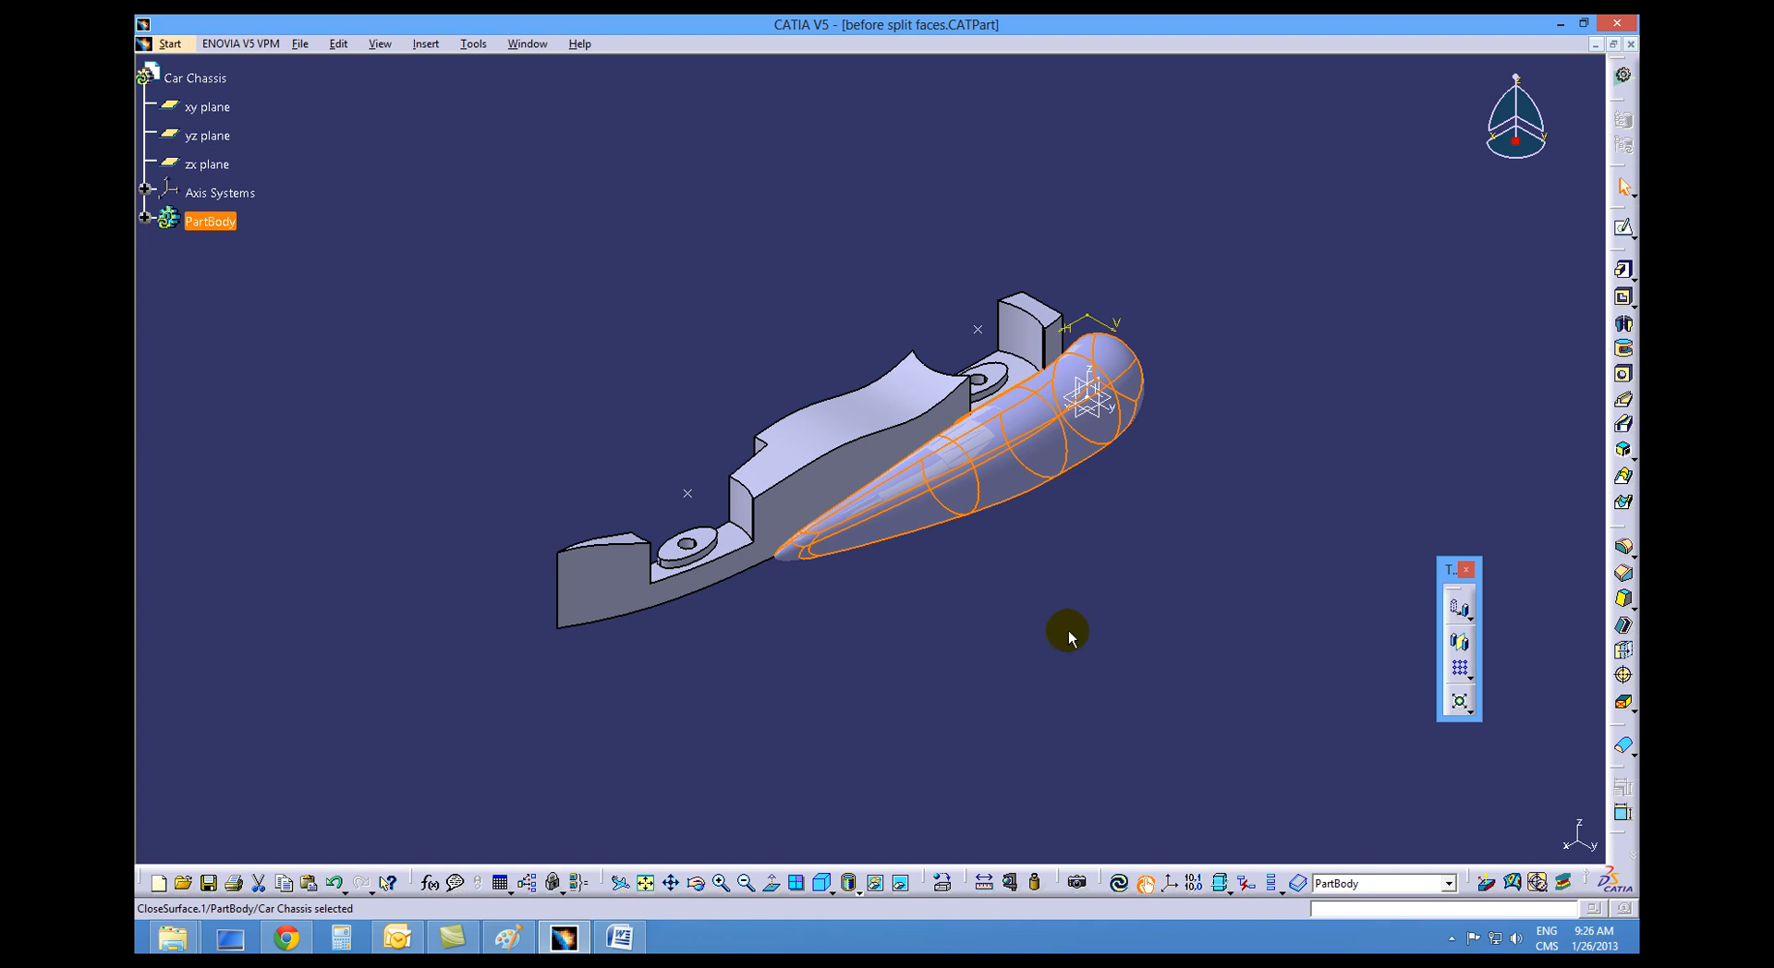
{"action": "mouse_move", "coordinate": [902, 581]}
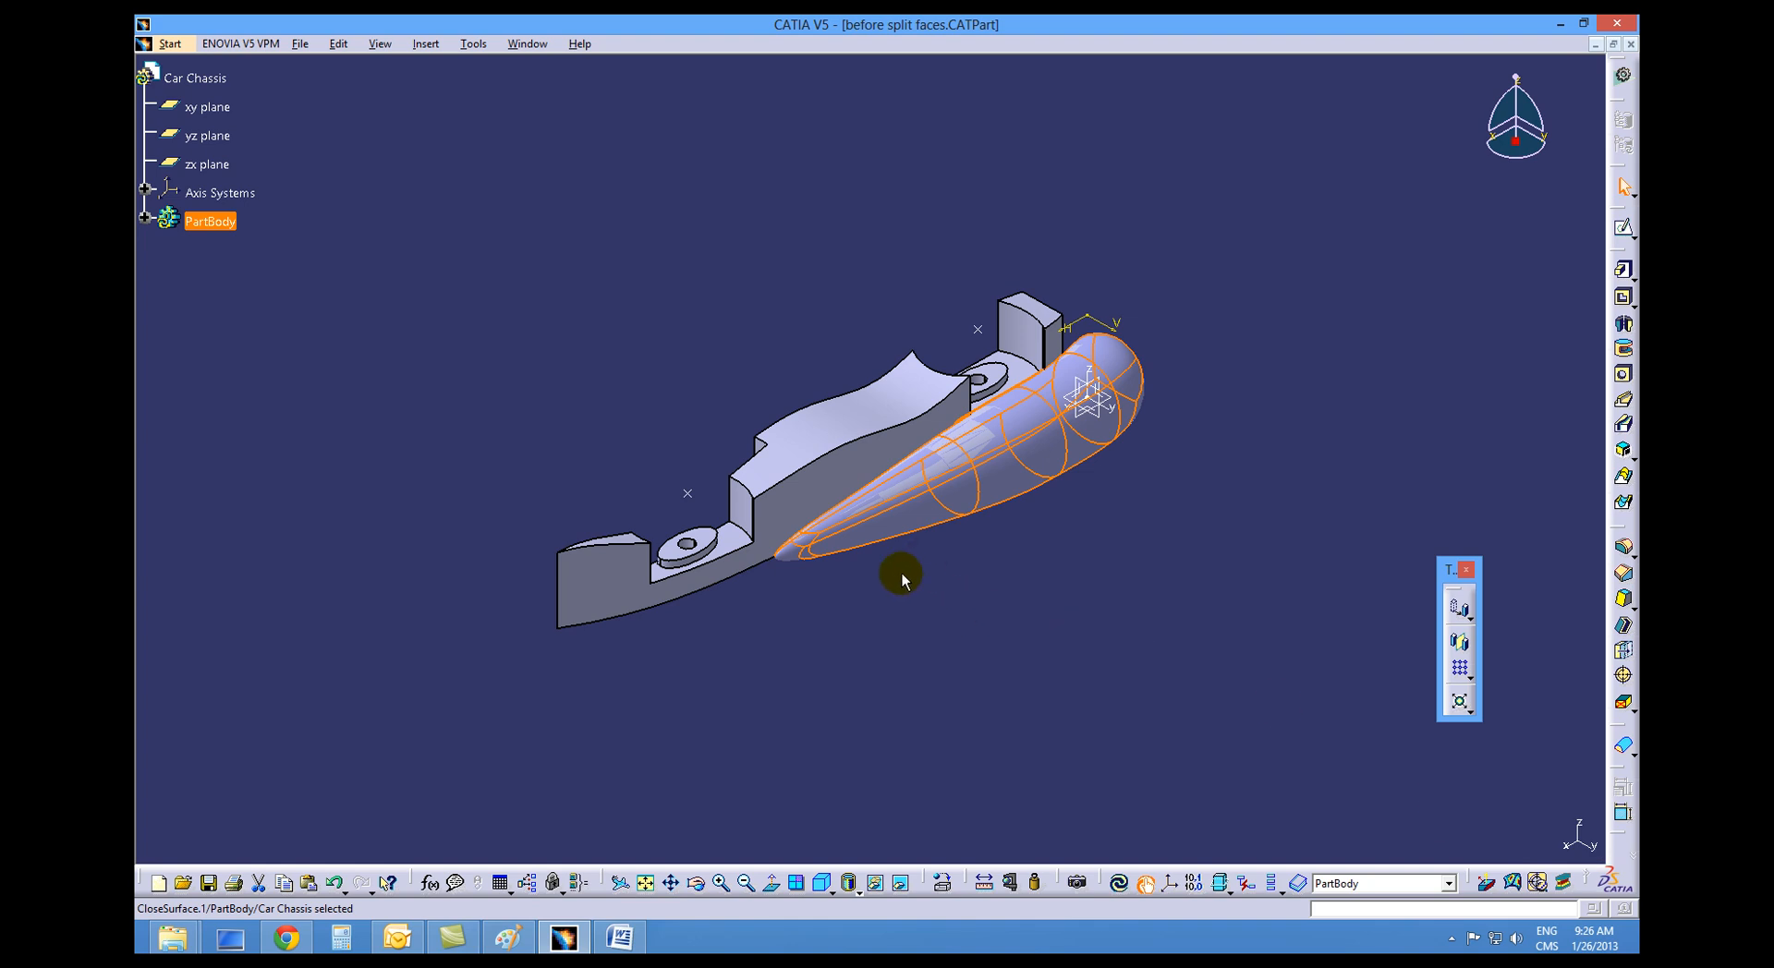
{"action": "mouse_move", "coordinate": [1062, 452]}
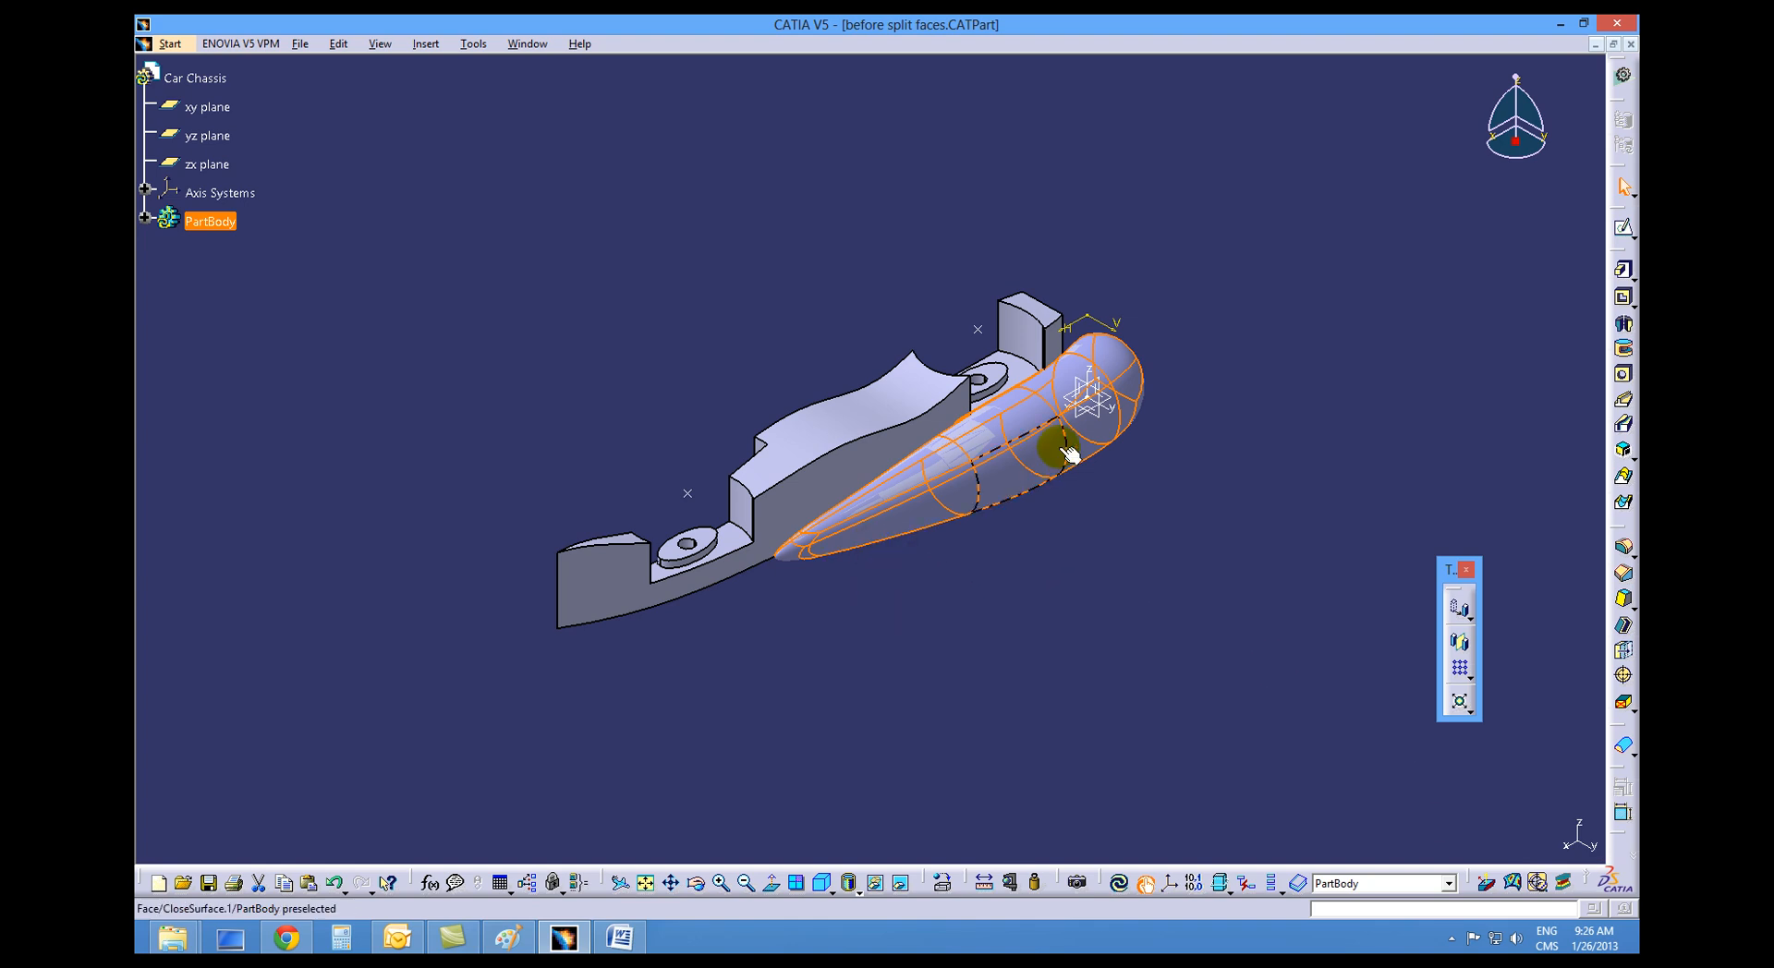
{"action": "mouse_move", "coordinate": [1092, 413]}
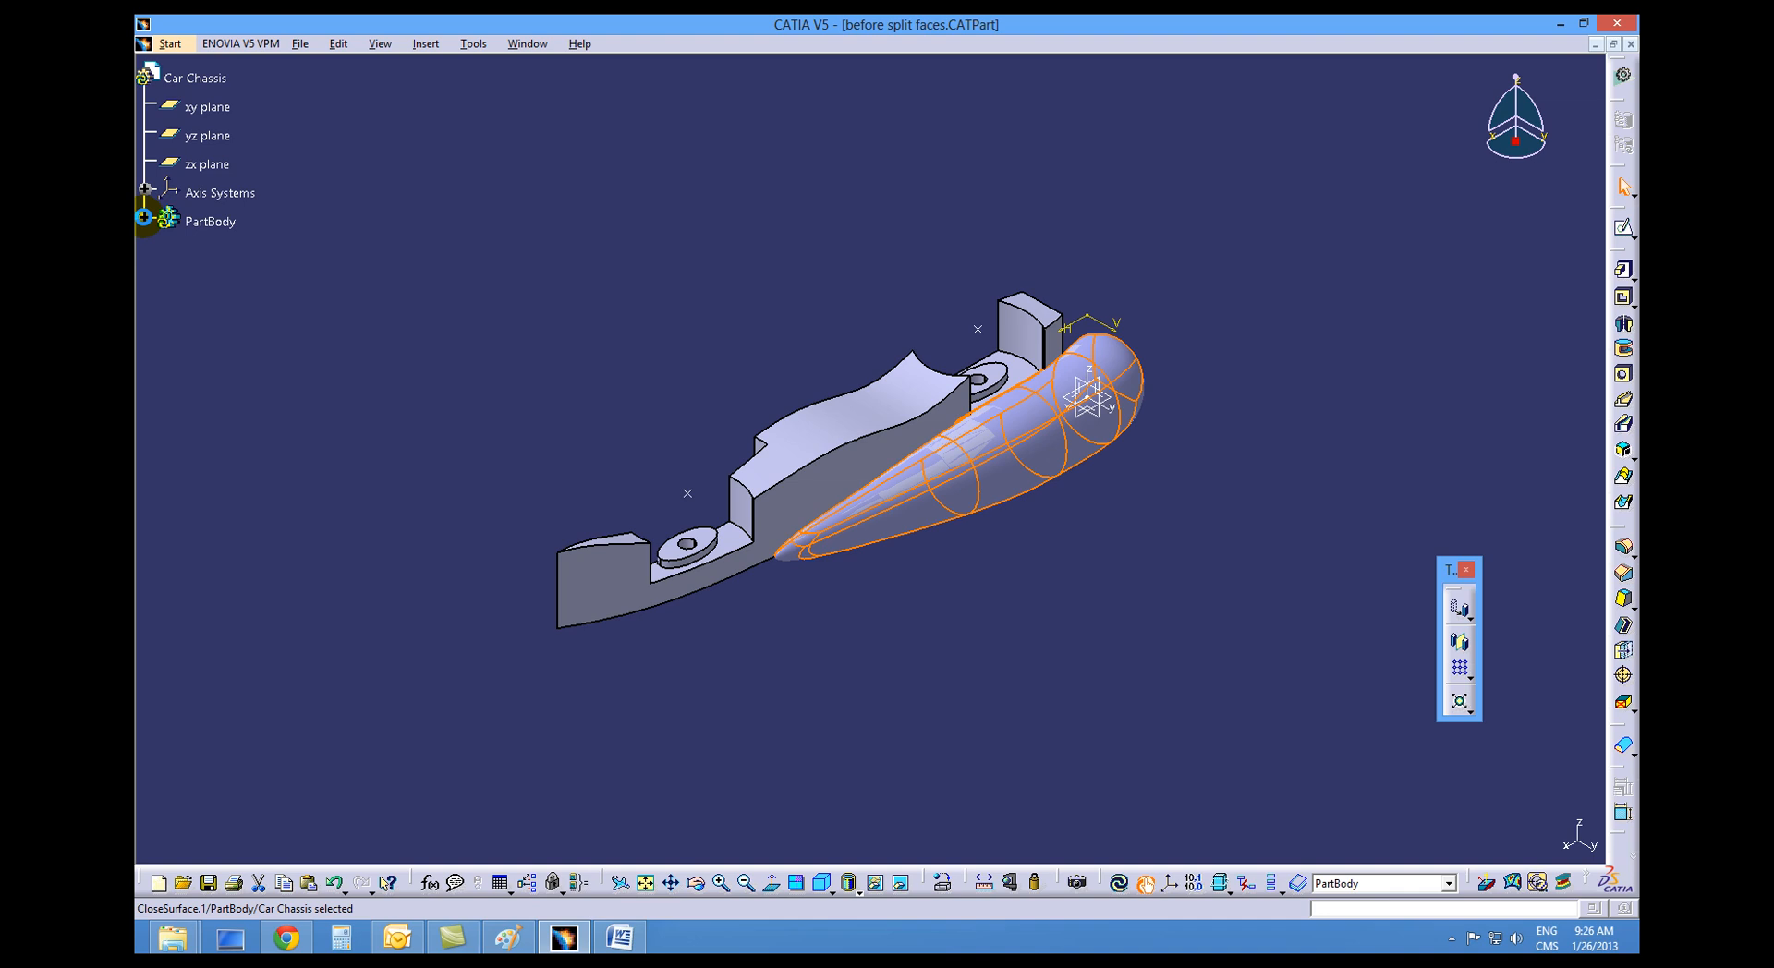
- Expand PartBody in the tree and hide Subdivision Surface.3
{"action": "left_click", "coordinate": [145, 221]}
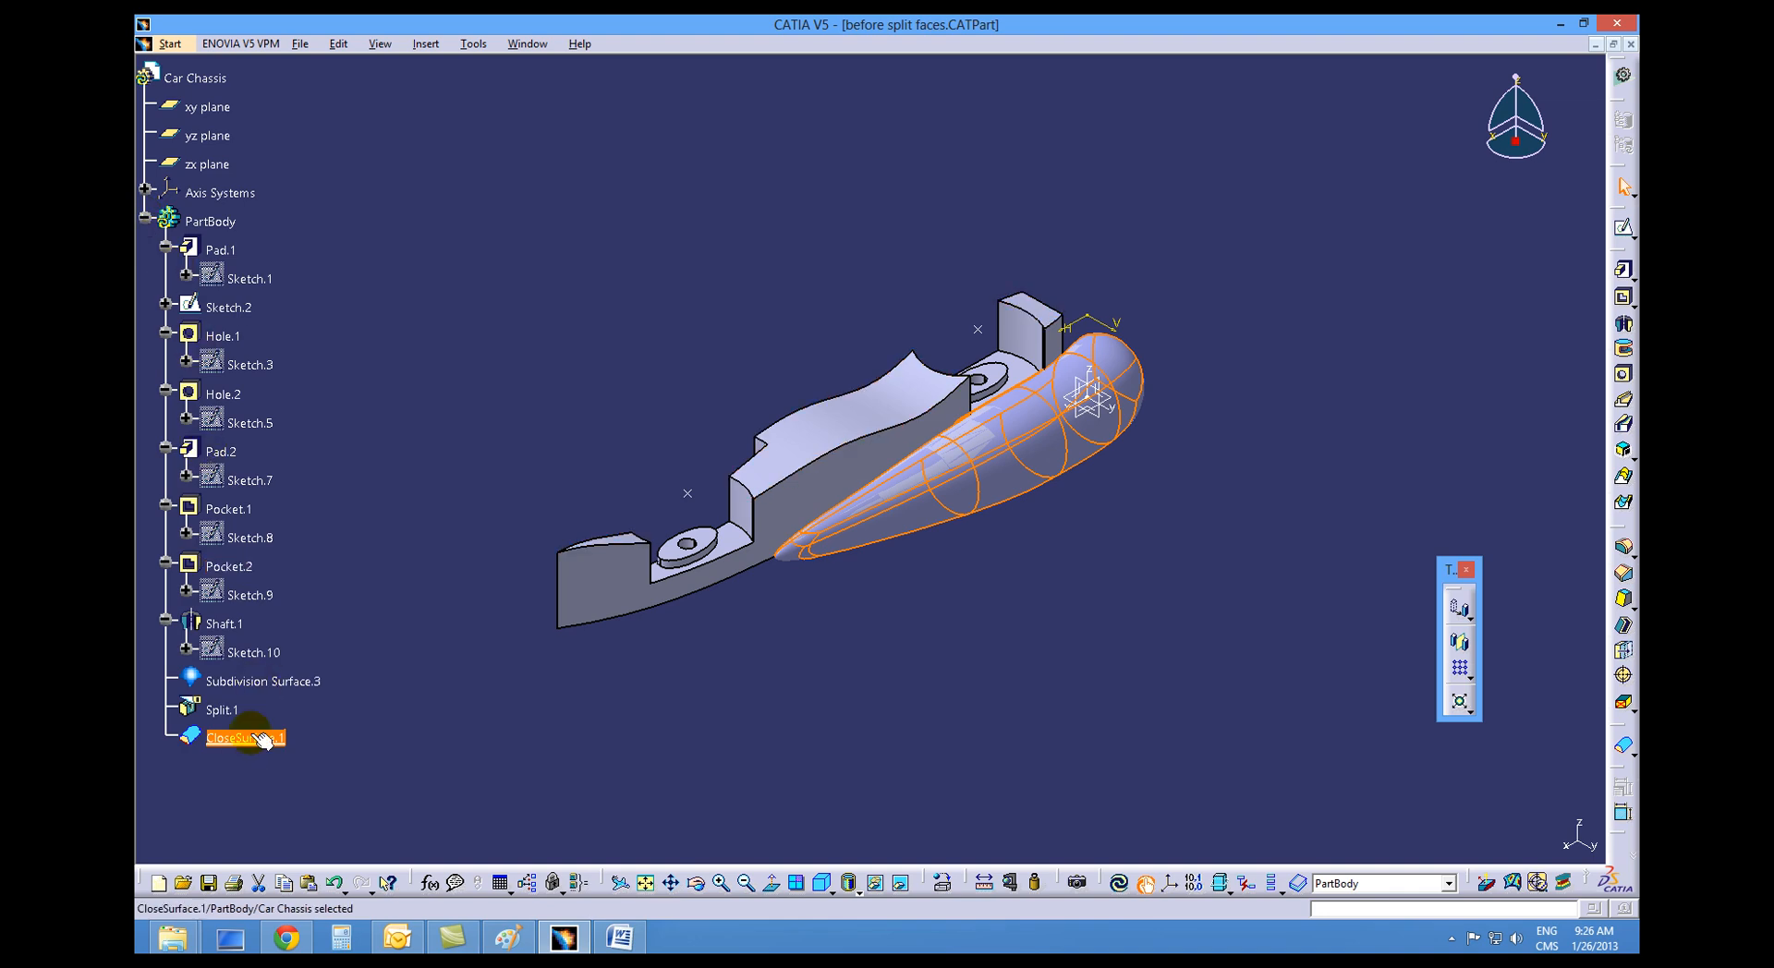
{"action": "mouse_move", "coordinate": [262, 681]}
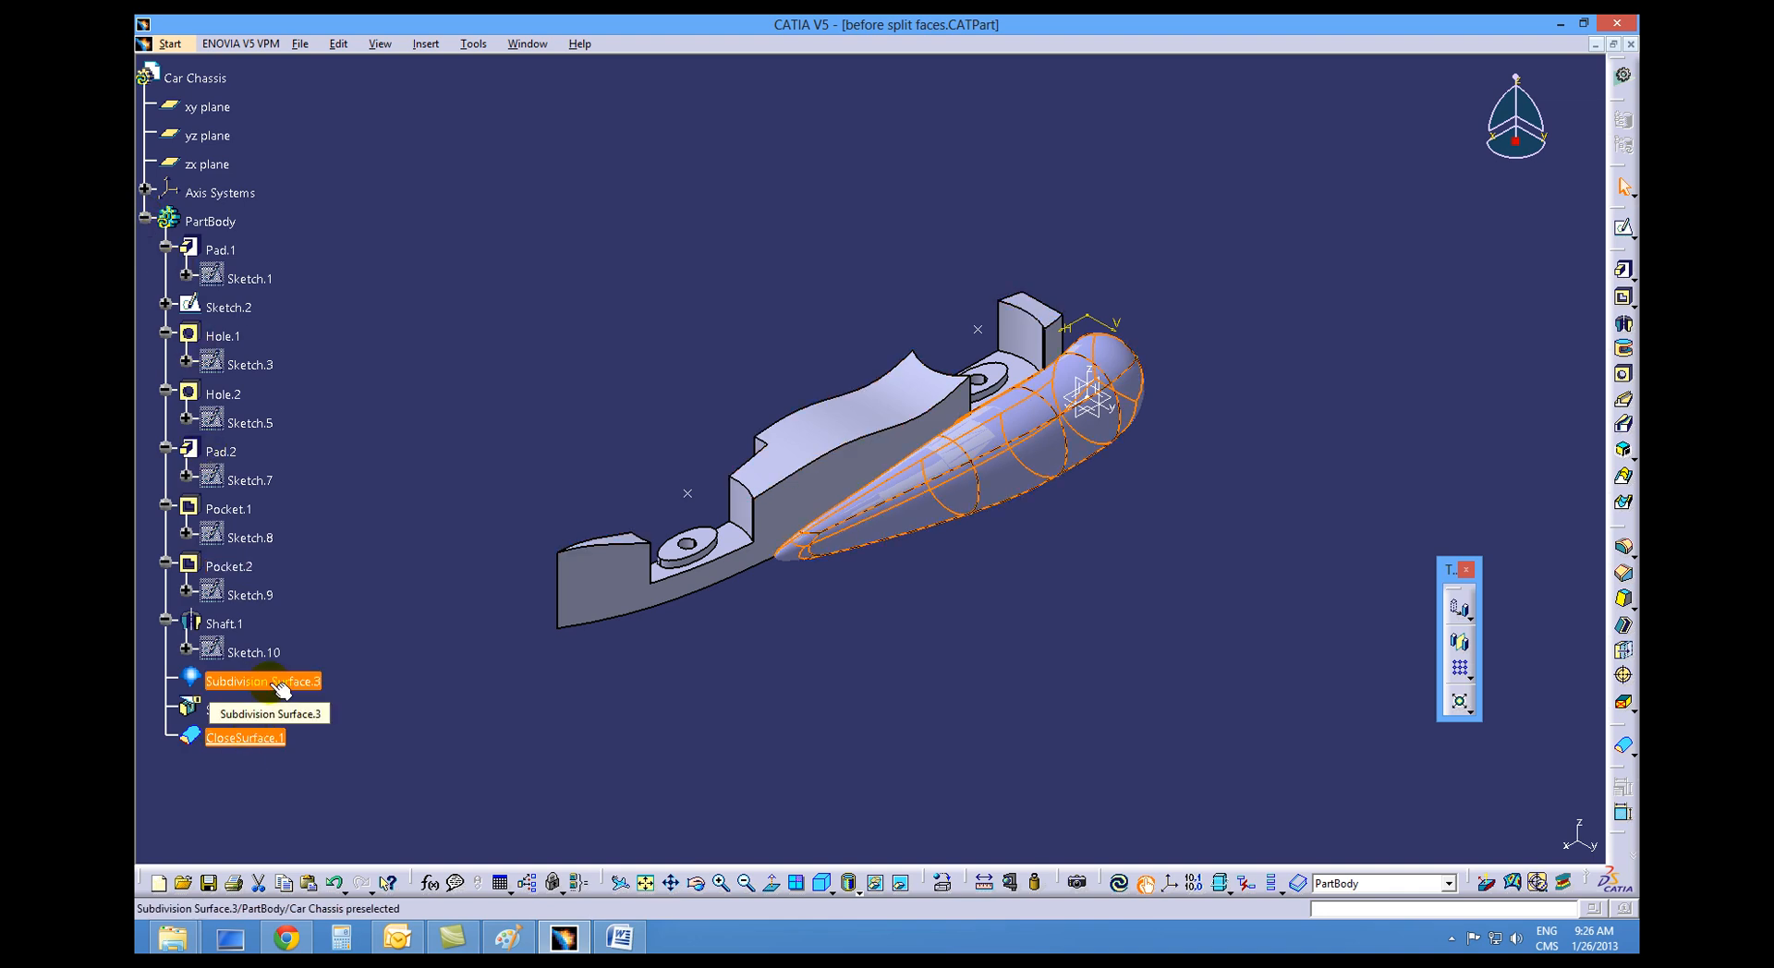
{"action": "right_click", "coordinate": [260, 681]}
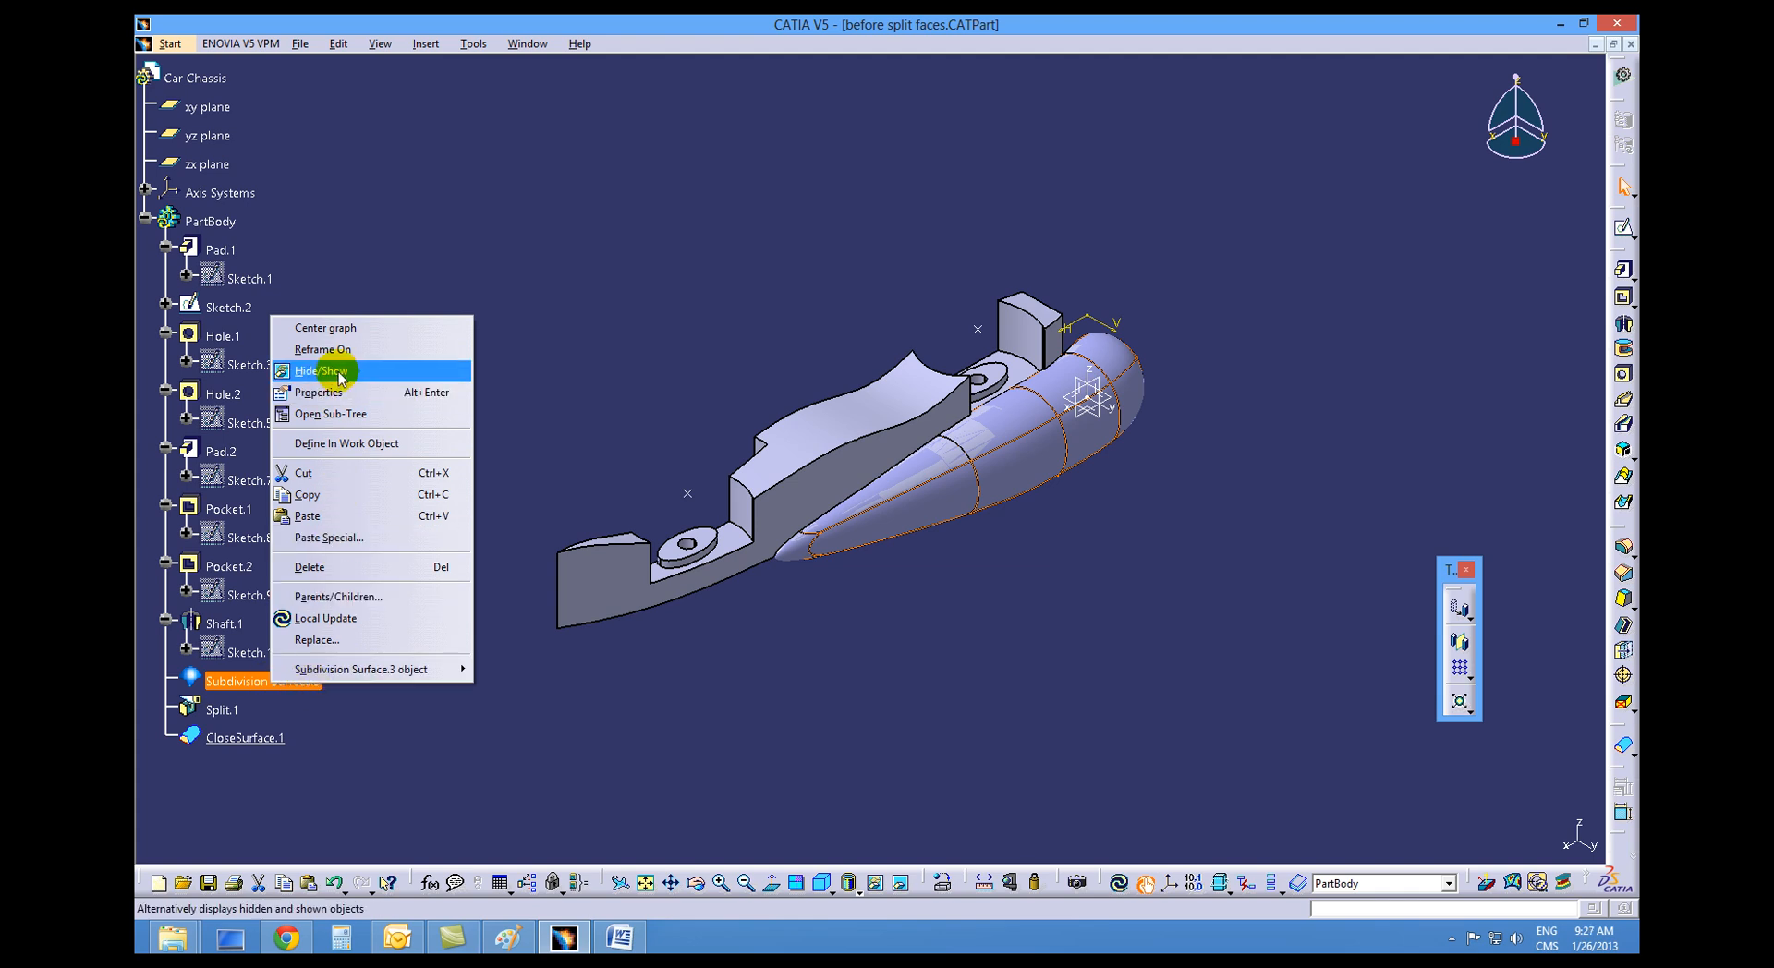
{"action": "left_click", "coordinate": [318, 371]}
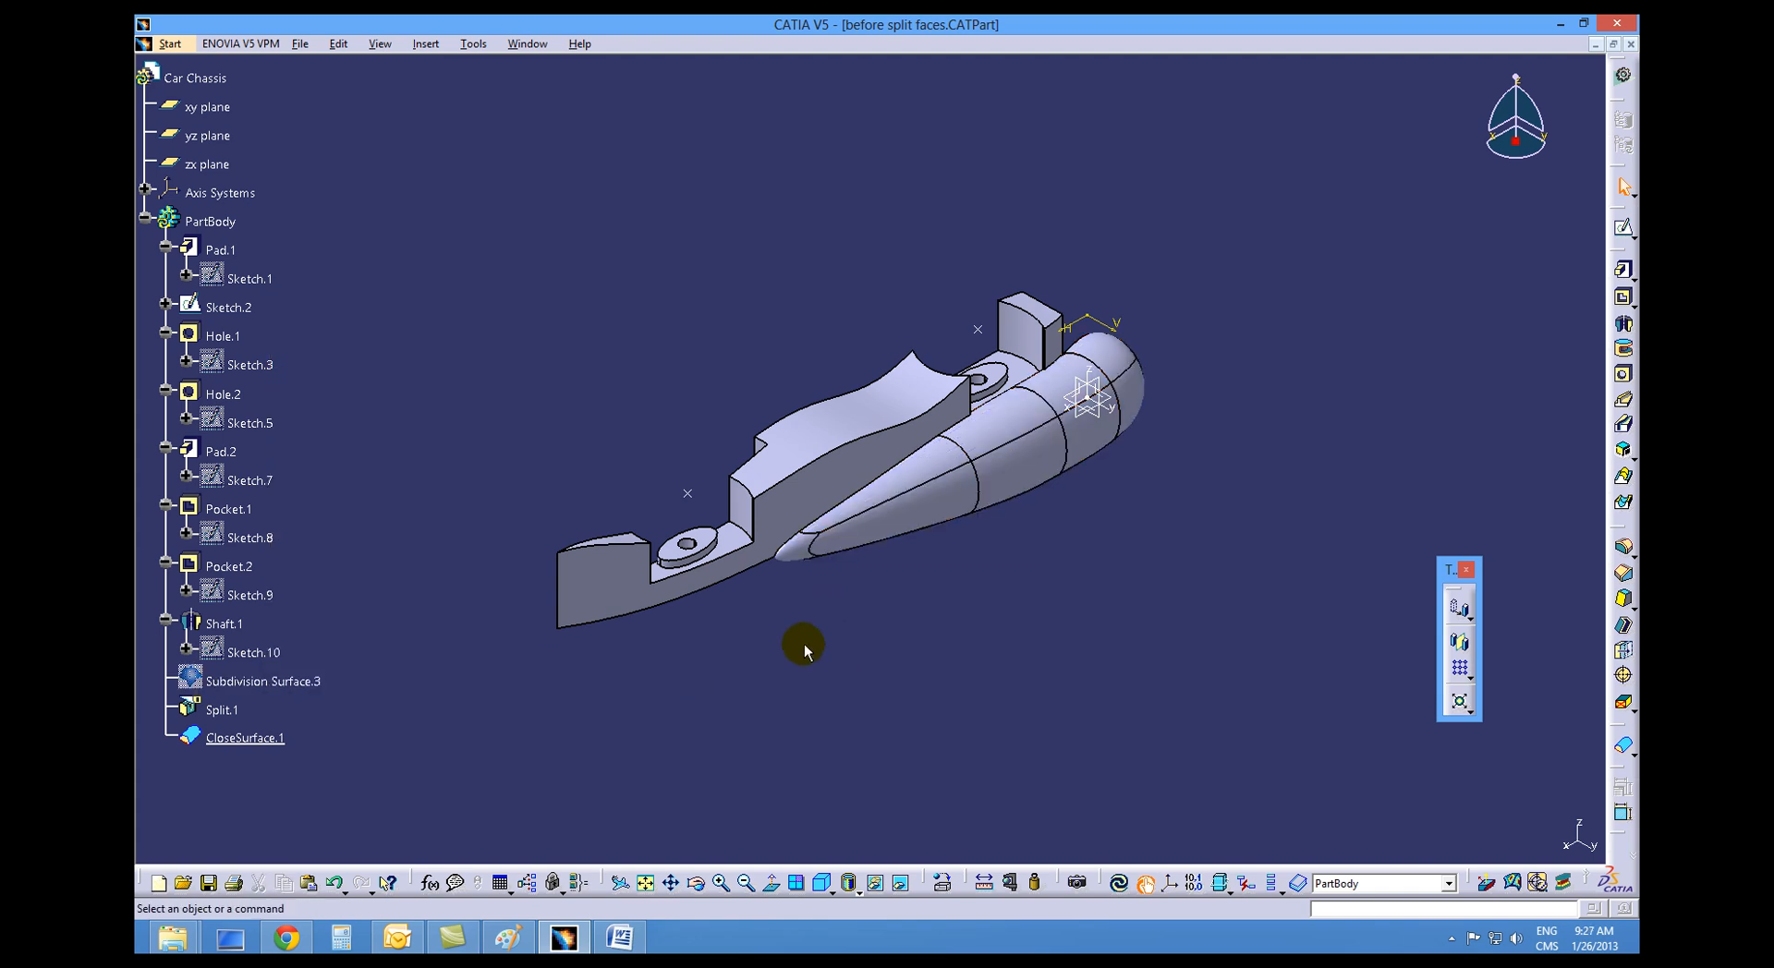
{"action": "mouse_move", "coordinate": [893, 538]}
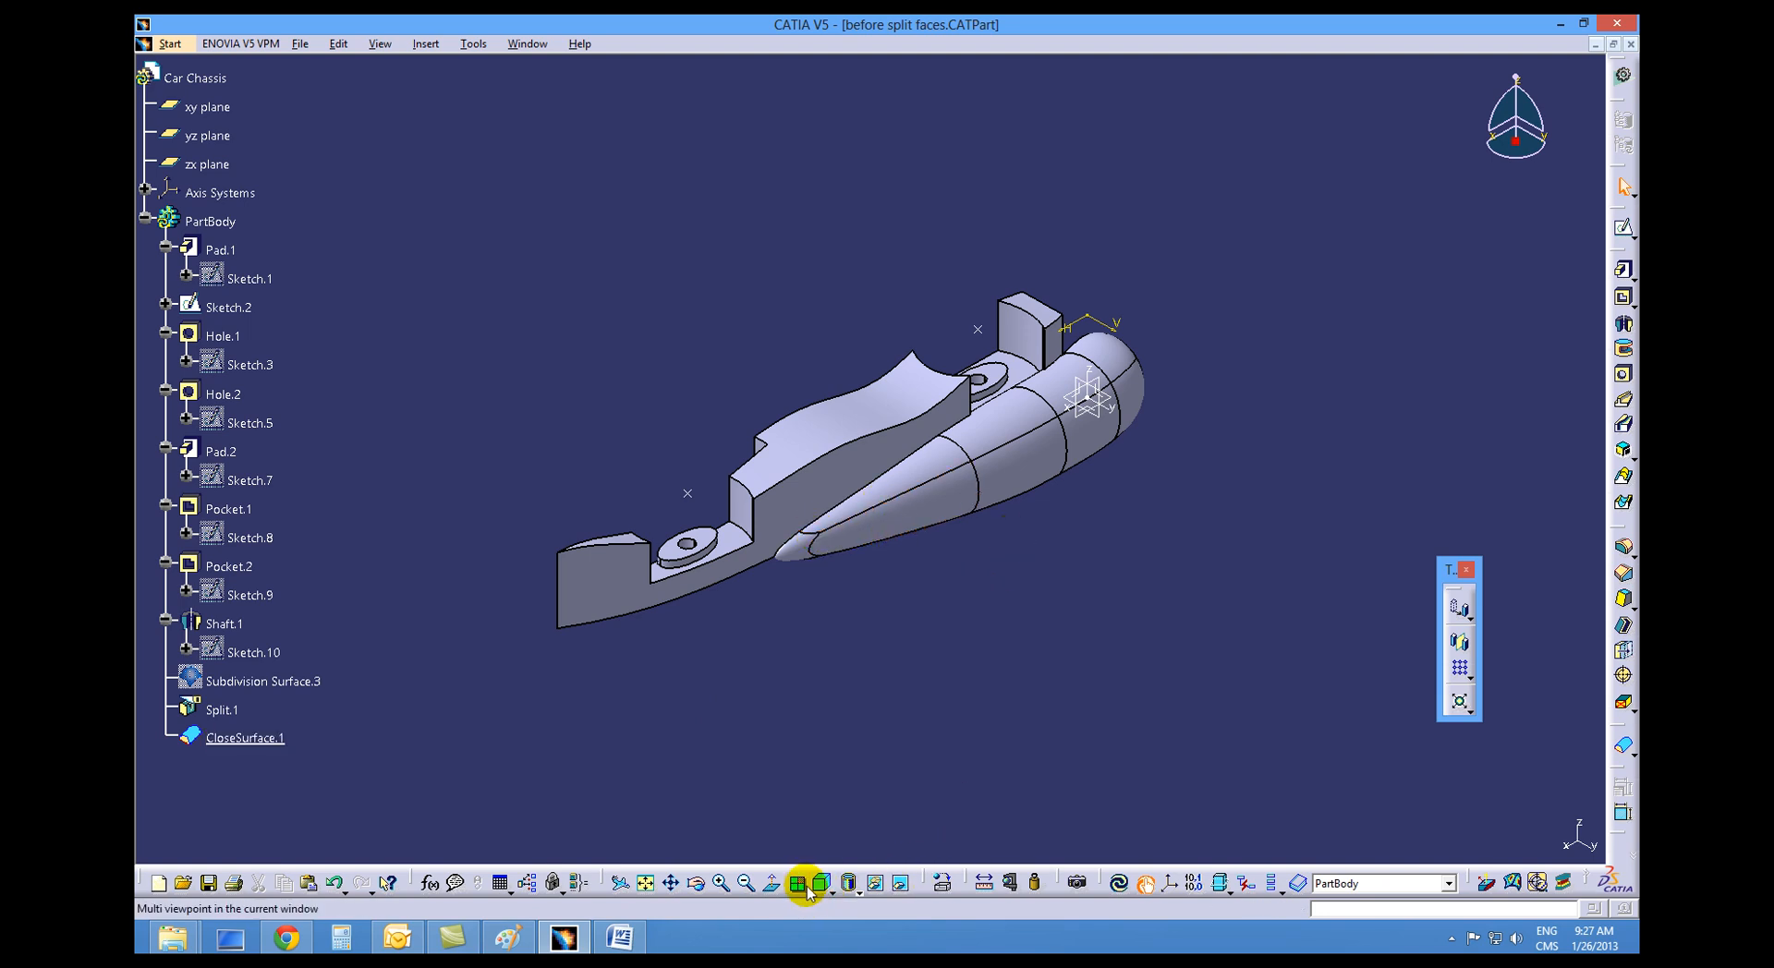
- Split the window into a four-viewport Multi View layout
{"action": "left_click", "coordinate": [805, 883]}
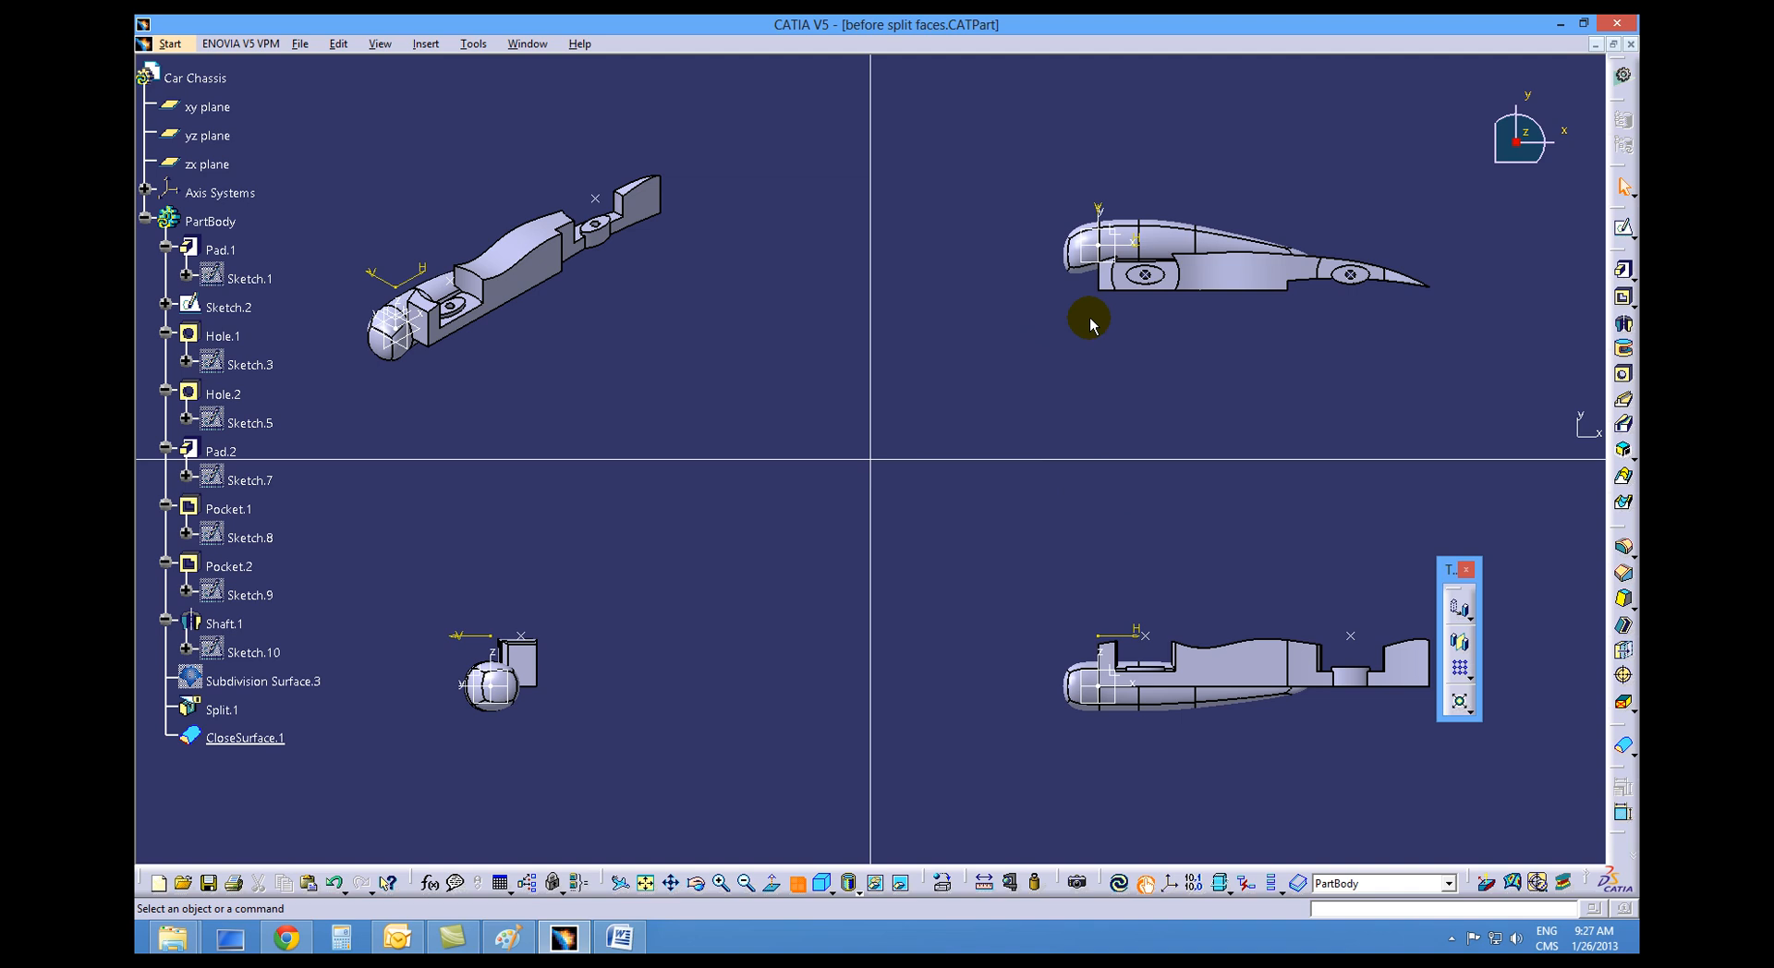
{"action": "mouse_move", "coordinate": [1103, 281]}
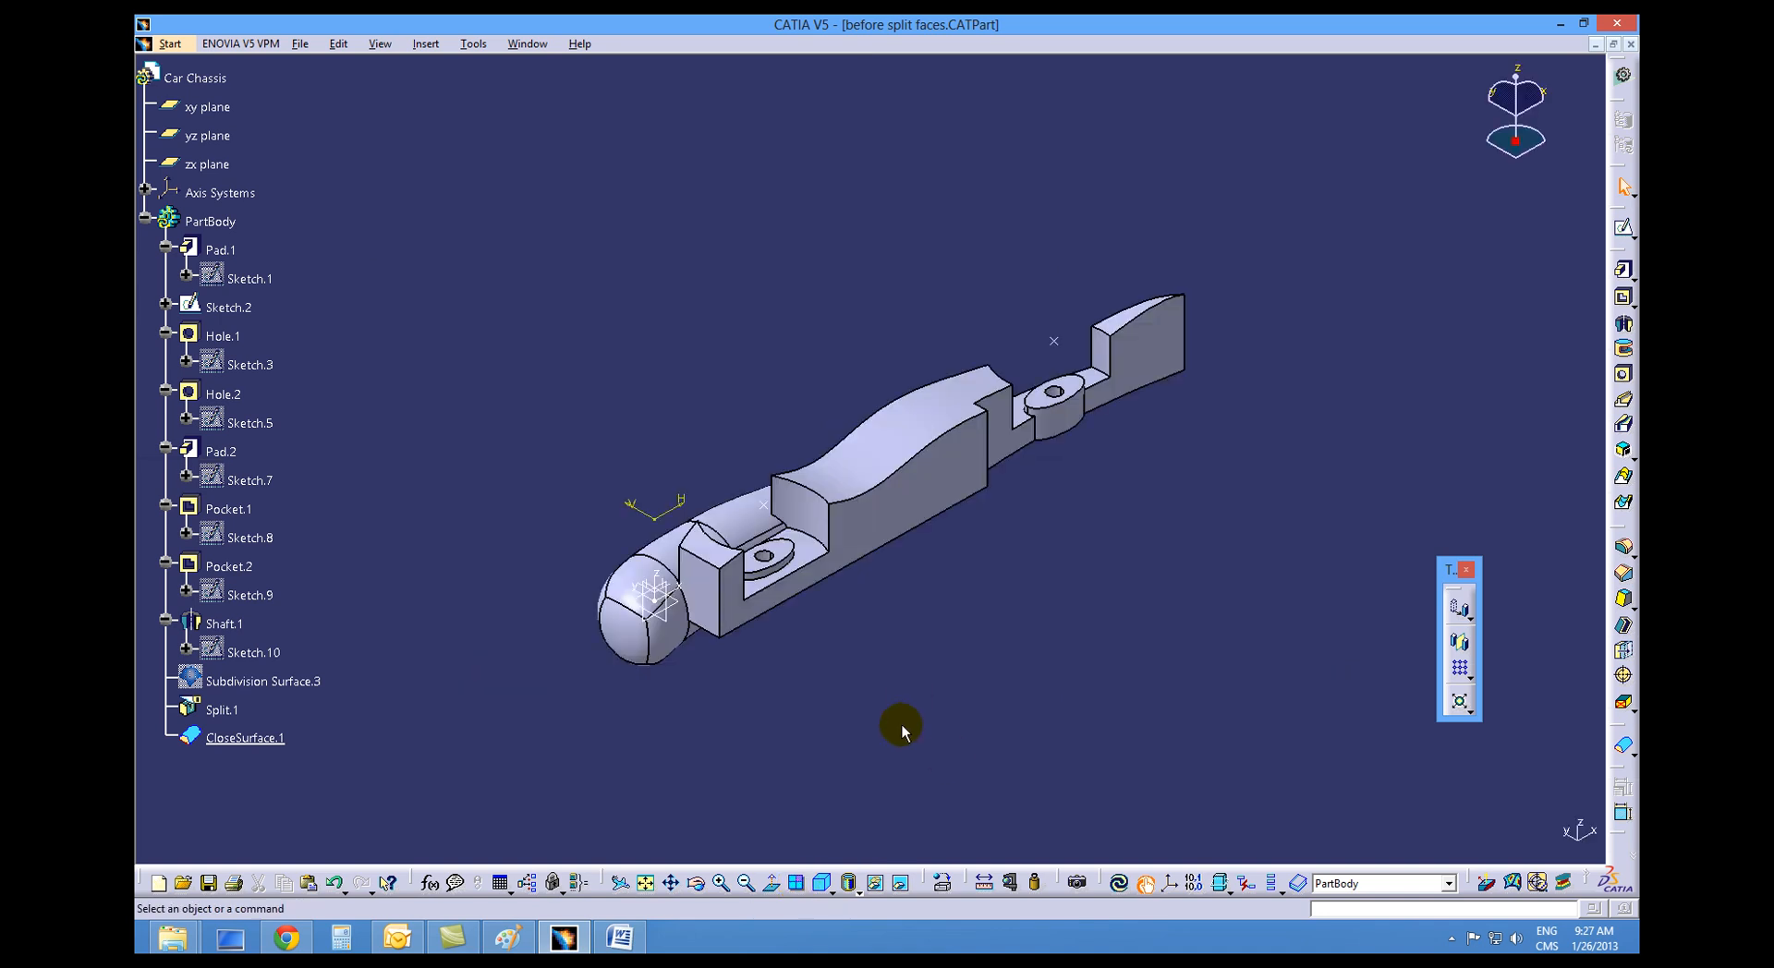
{"action": "mouse_move", "coordinate": [764, 631]}
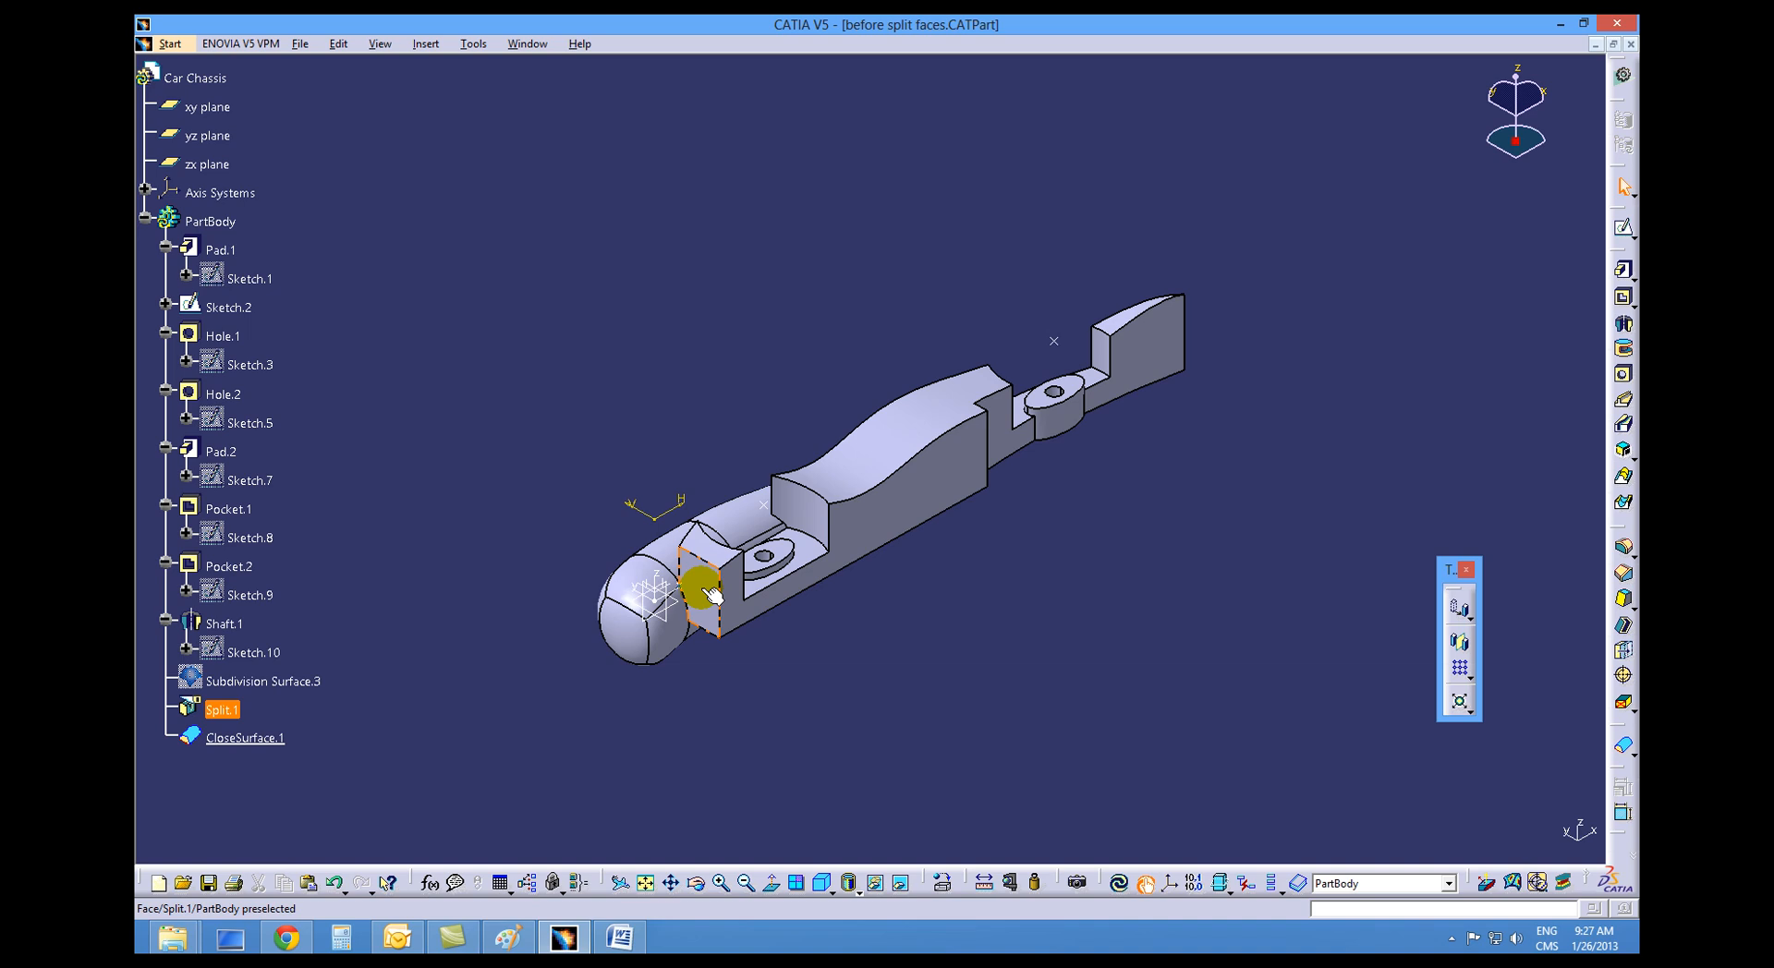
- Split the body with the CloseSurface.1 flat face behind the nose, creating Split.2
{"action": "left_click", "coordinate": [706, 589]}
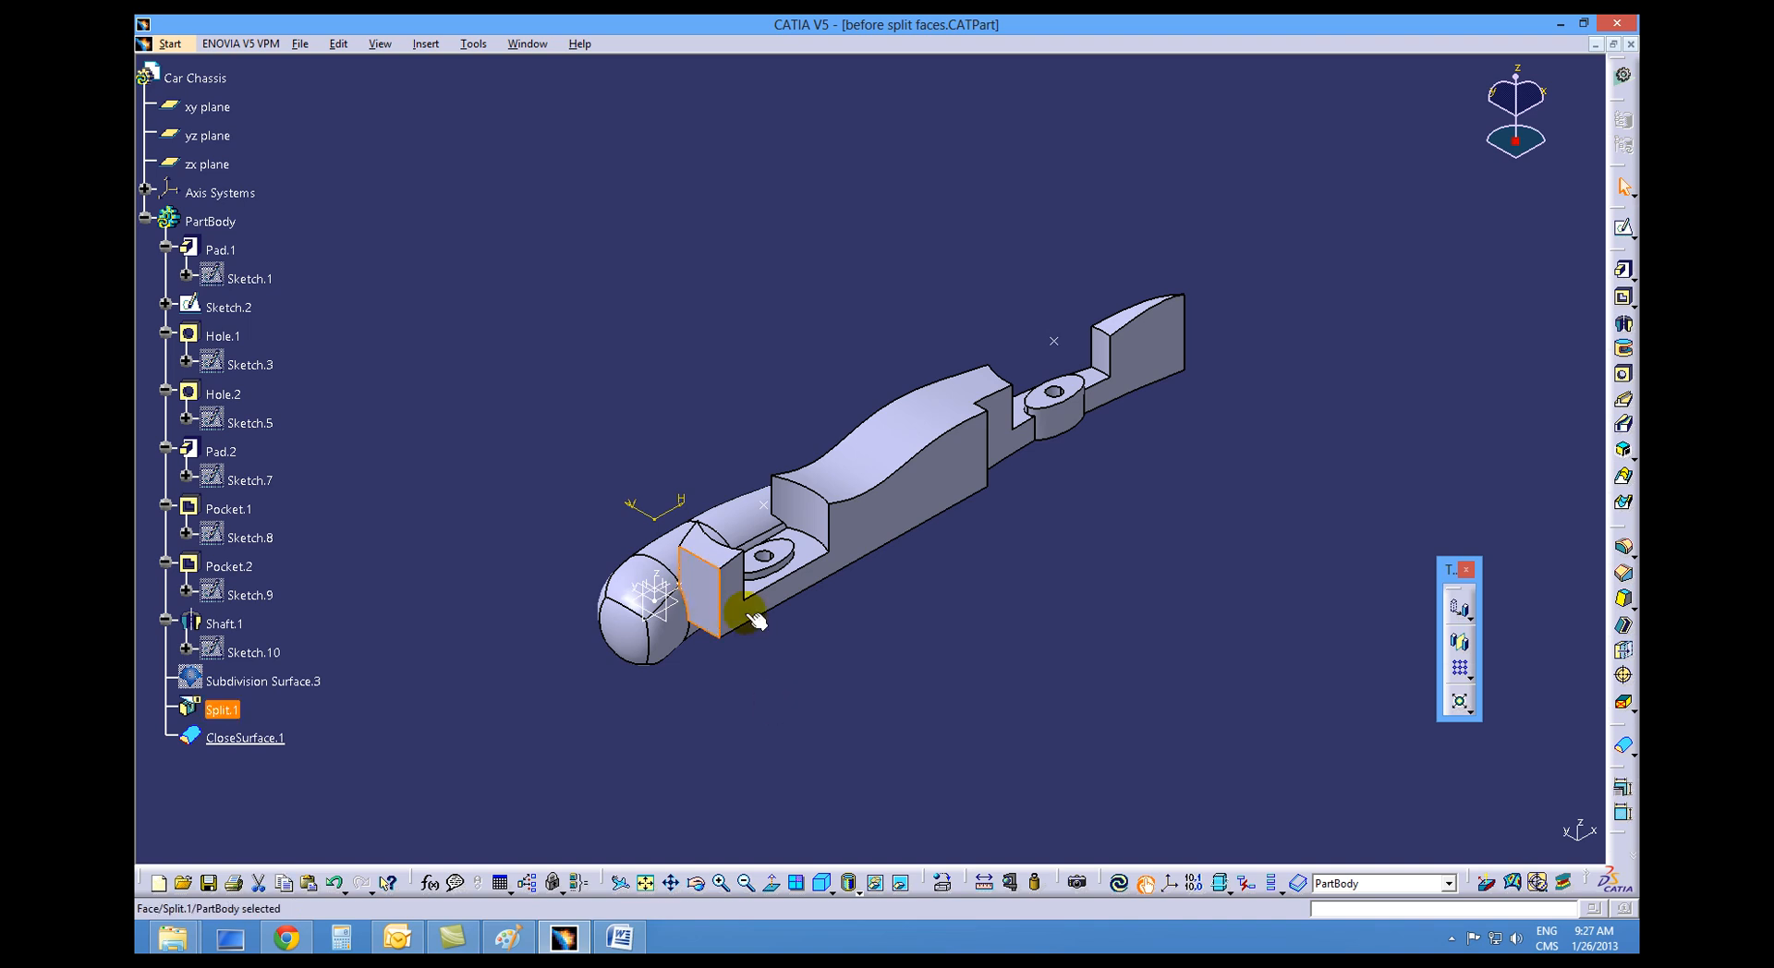
{"action": "mouse_move", "coordinate": [1613, 673]}
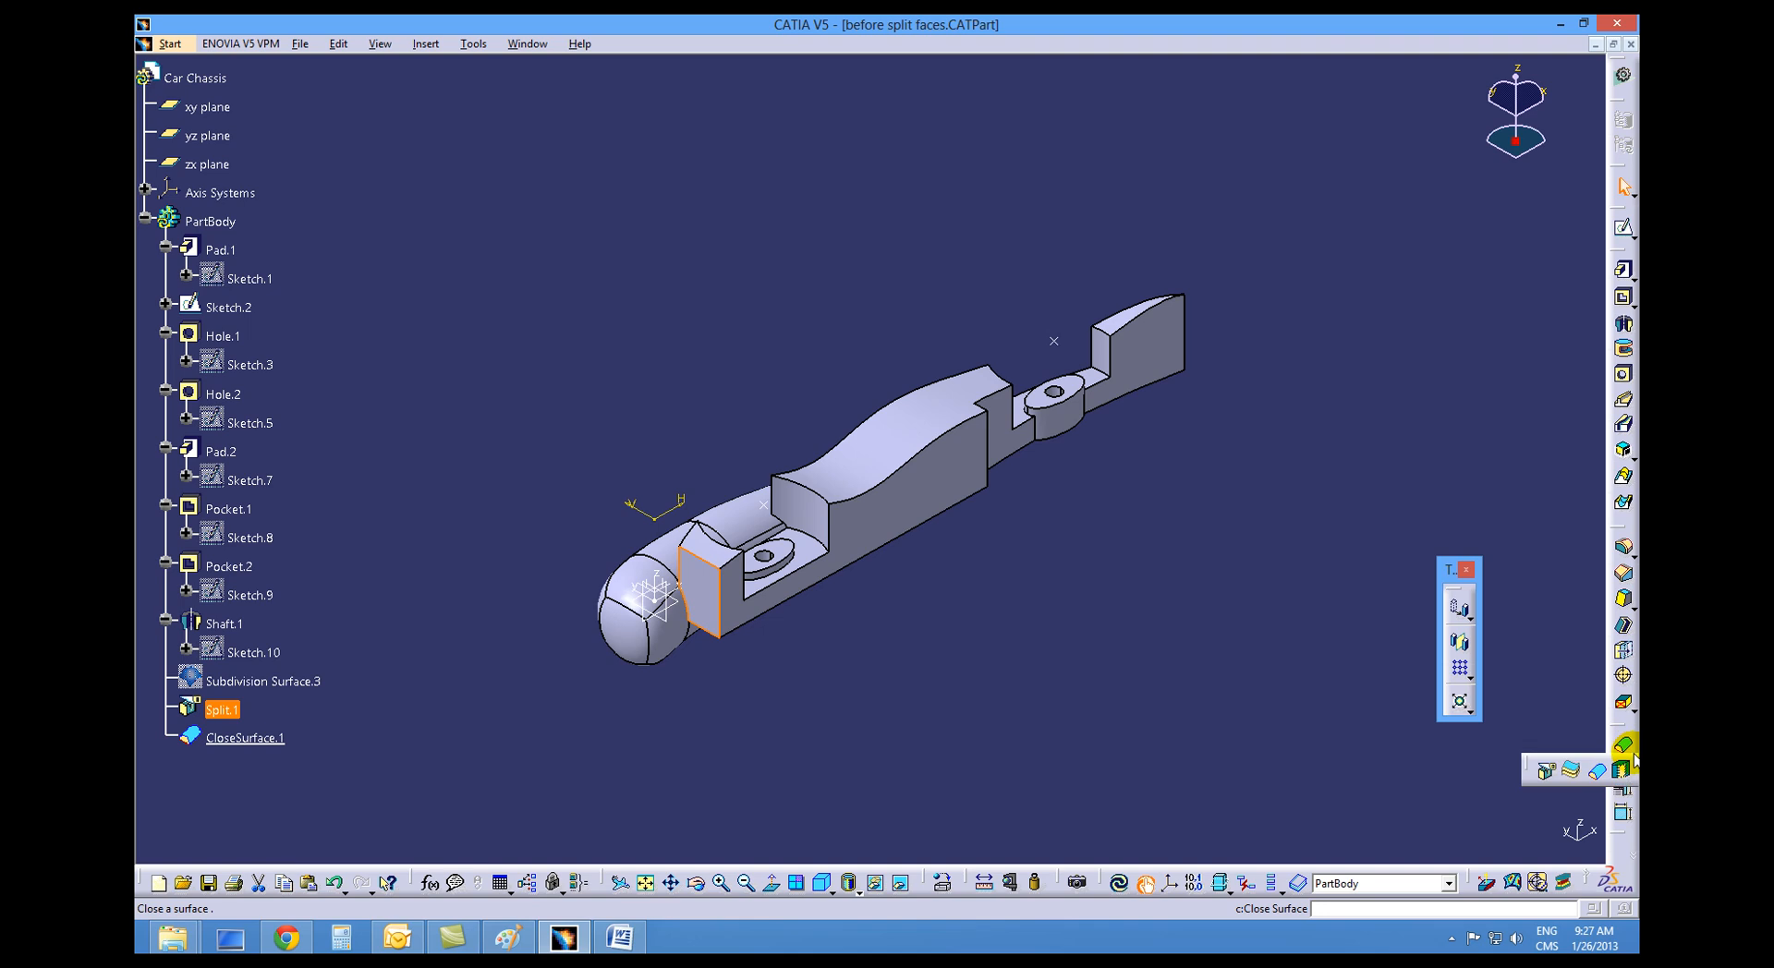
{"action": "mouse_move", "coordinate": [1547, 770]}
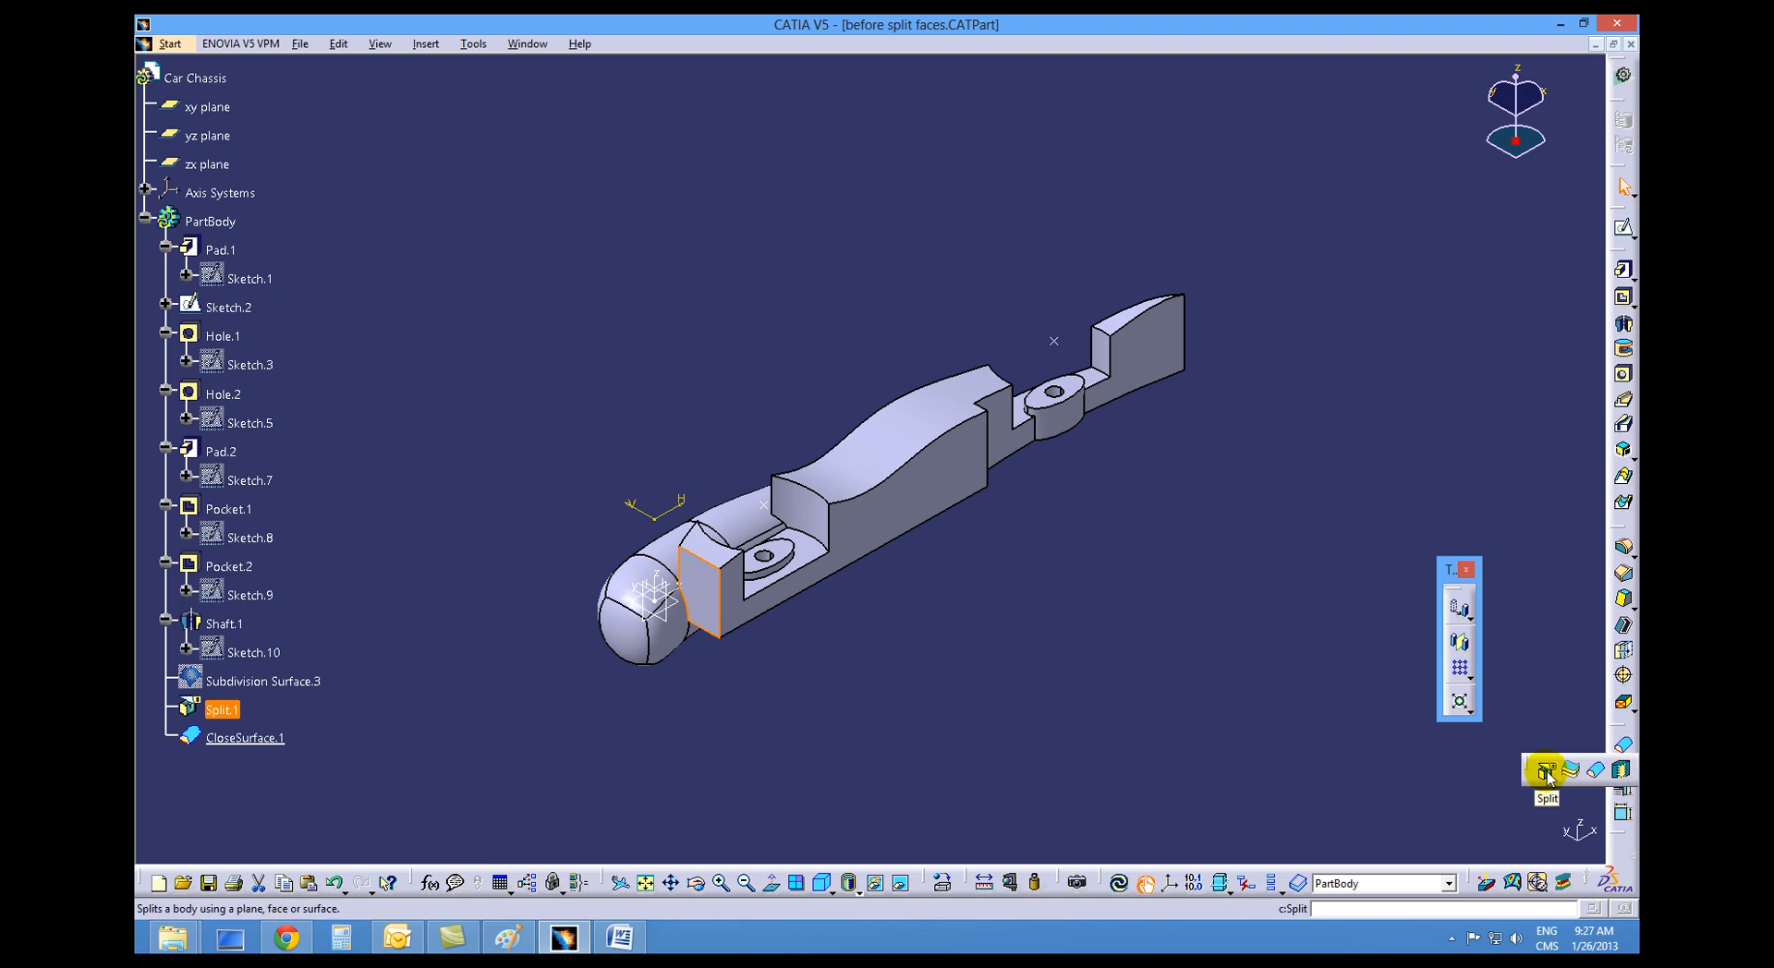
{"action": "left_click", "coordinate": [1547, 771]}
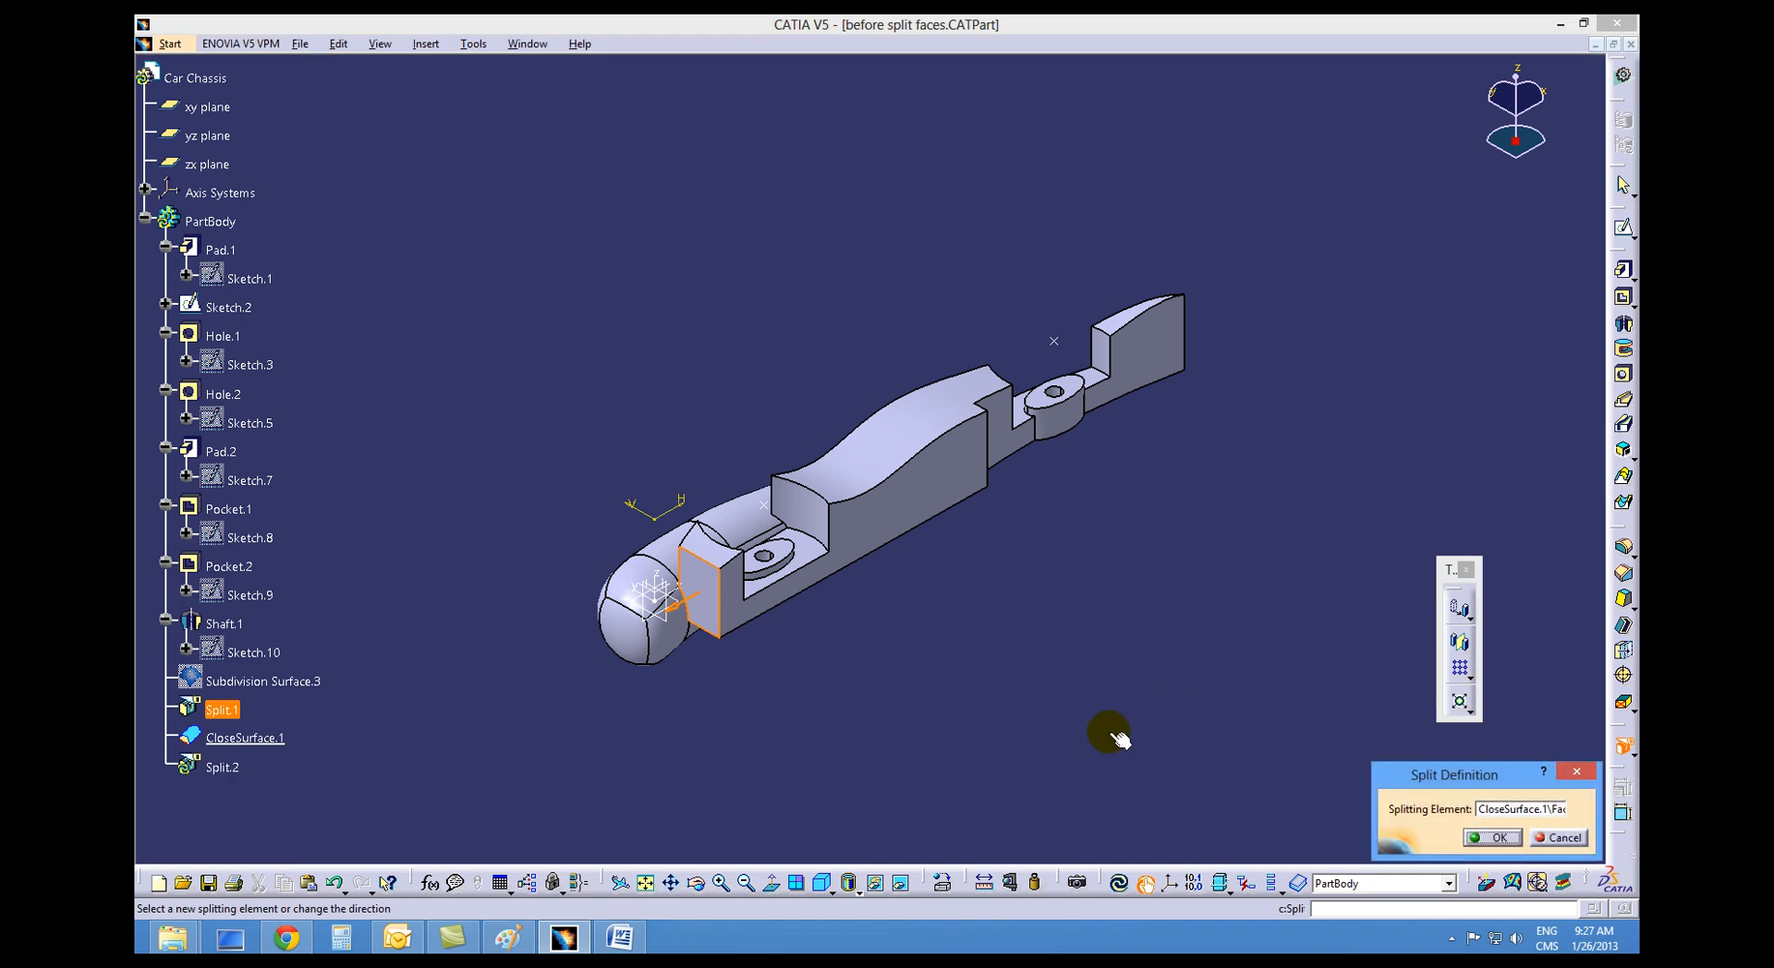
{"action": "mouse_move", "coordinate": [685, 605]}
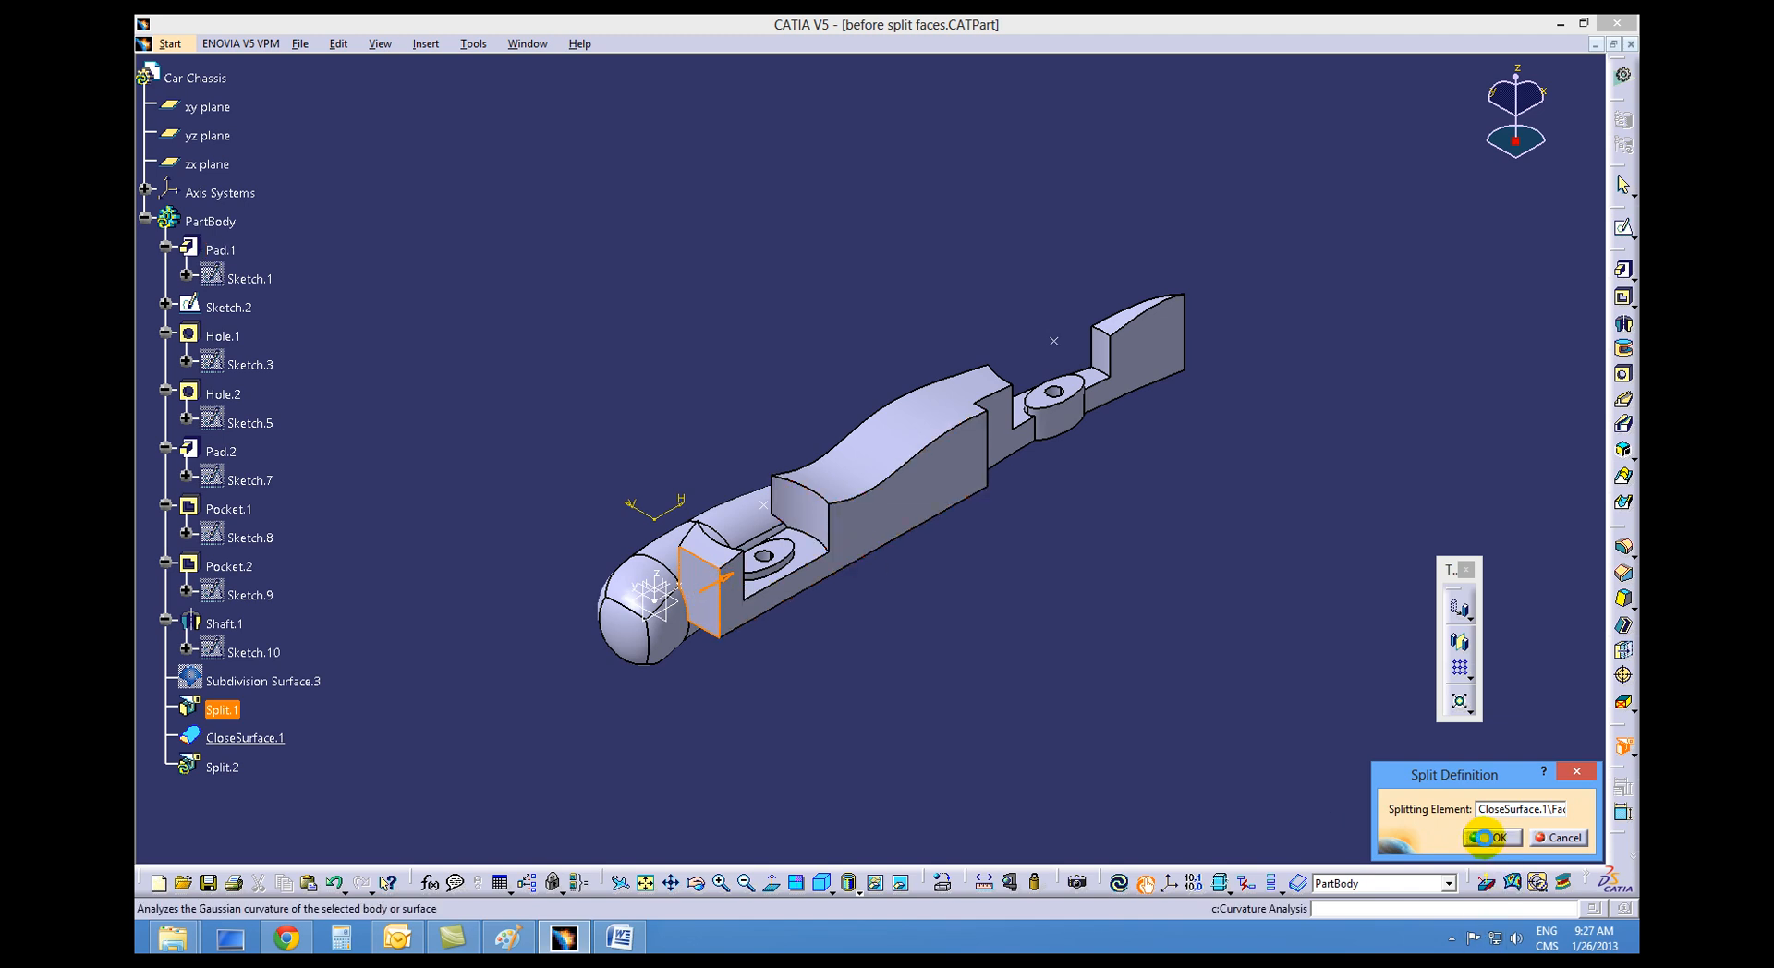
{"action": "left_click", "coordinate": [1491, 837]}
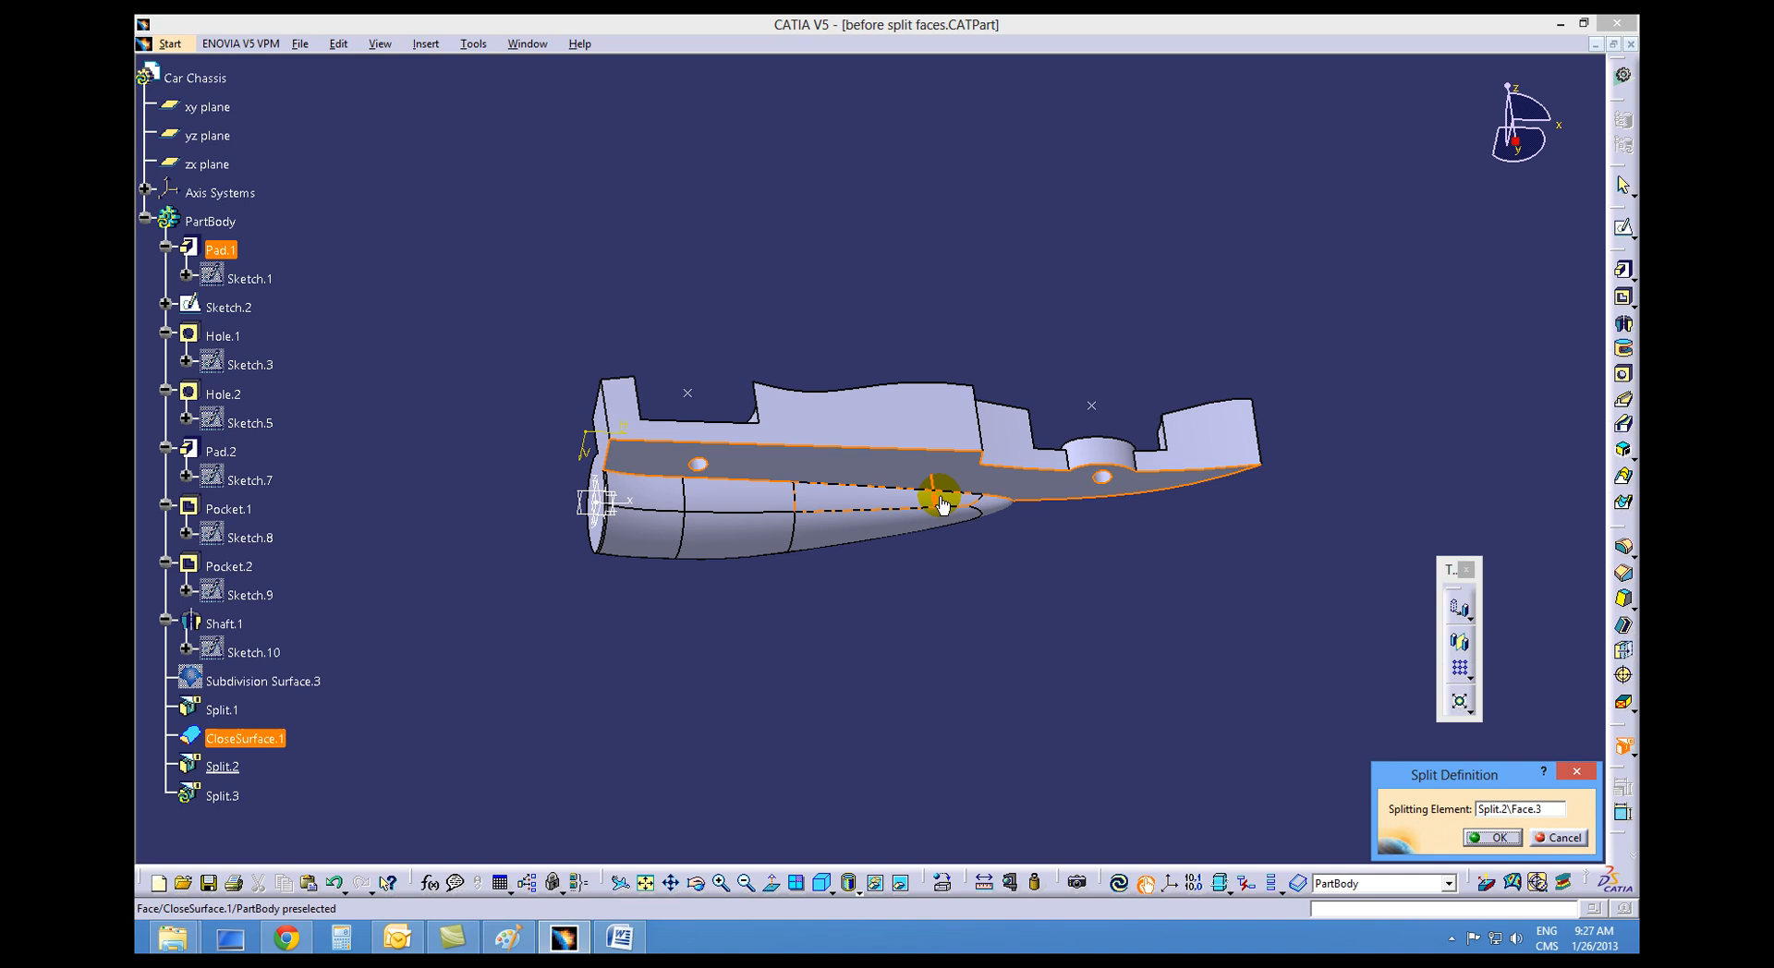
- Confirm Split.3 using Split.2\Face.3, then show the trimmed part in four viewports
{"action": "left_click", "coordinate": [939, 498]}
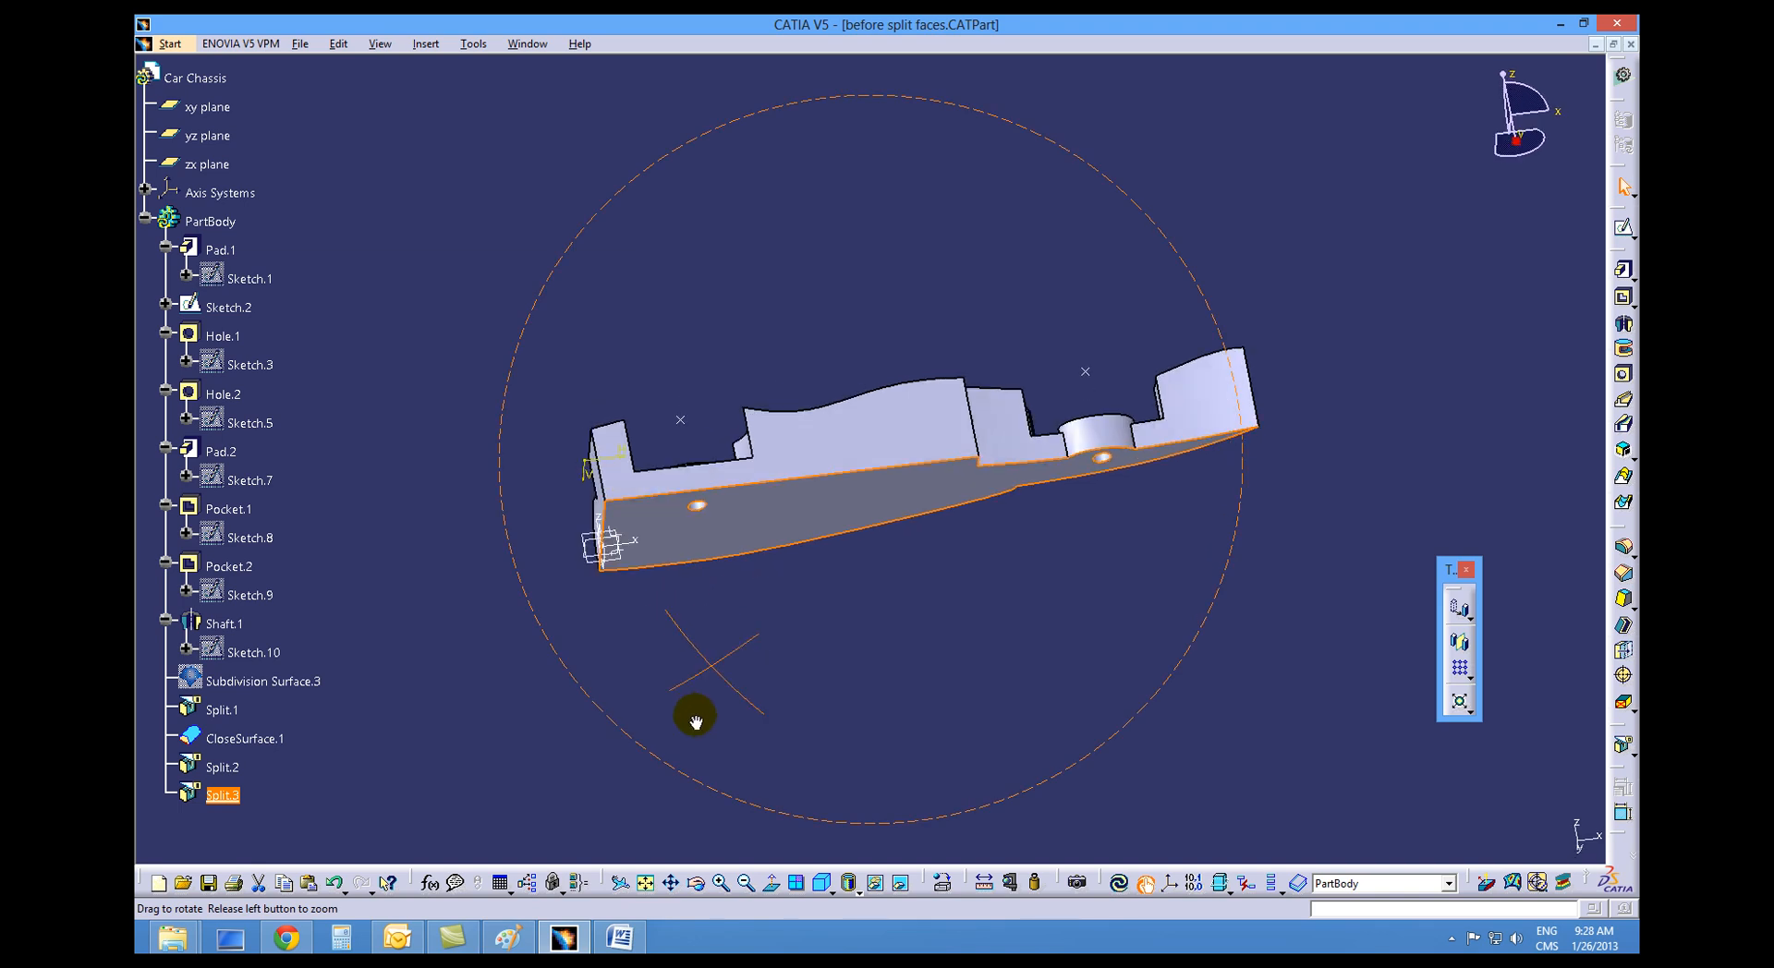
{"action": "left_click", "coordinate": [798, 883]}
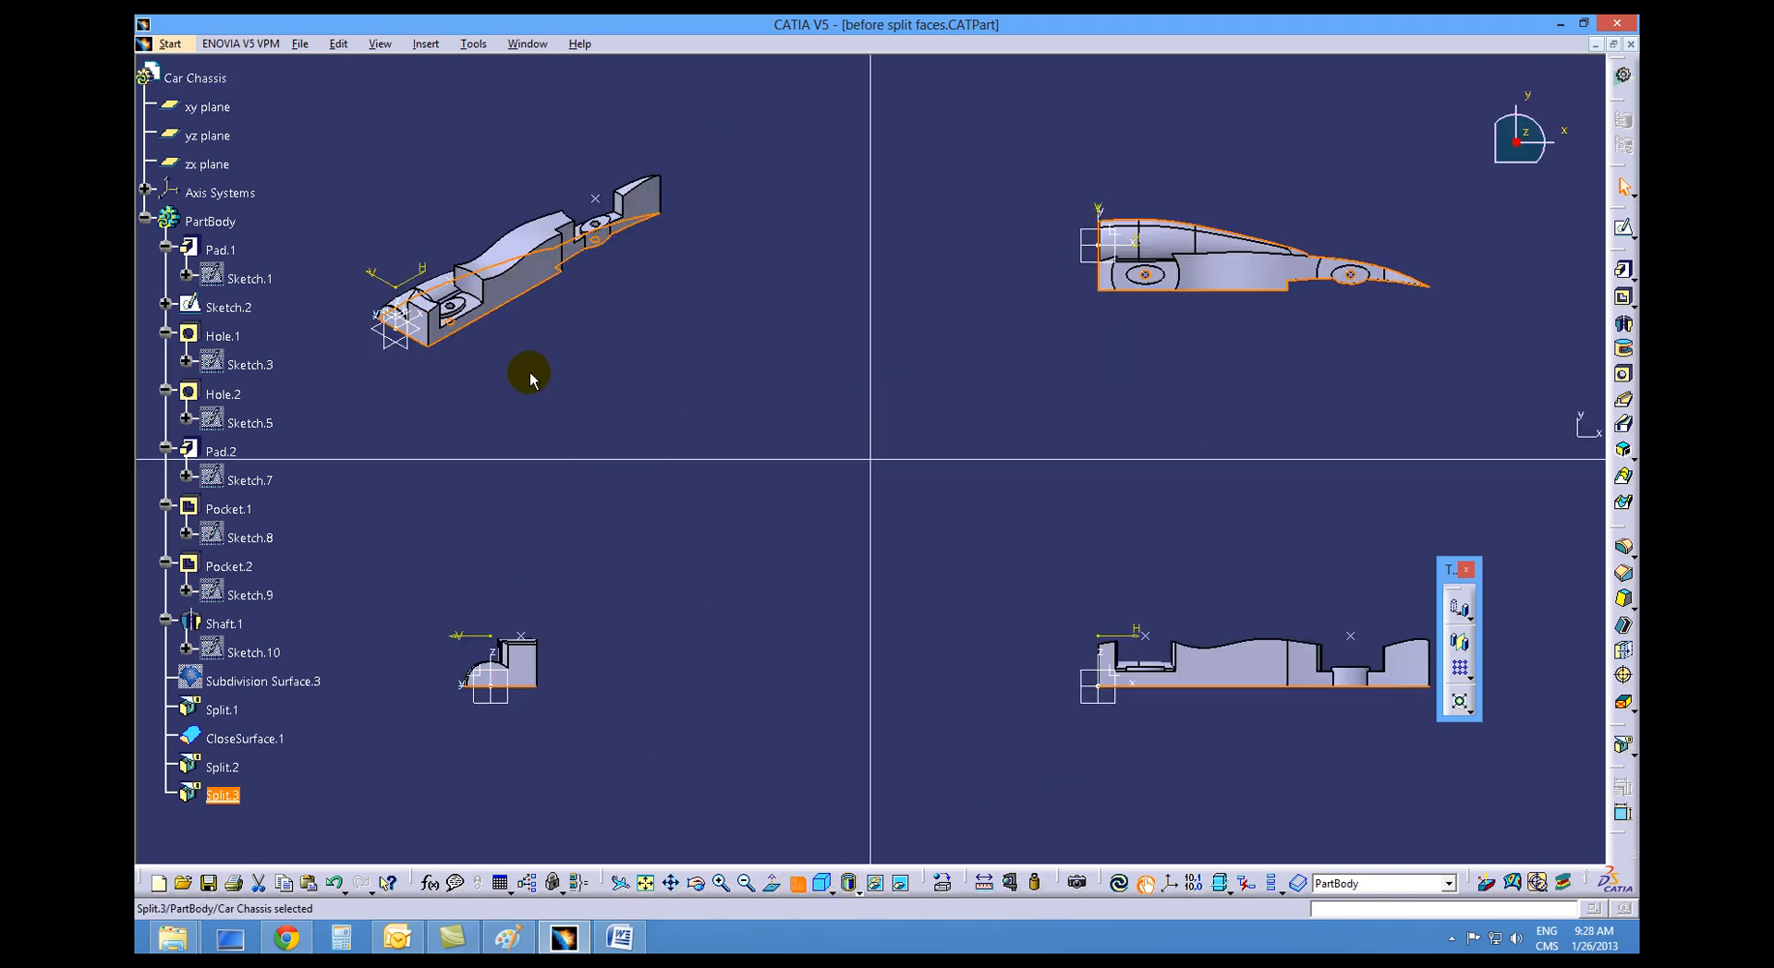
{"action": "mouse_move", "coordinate": [1150, 358]}
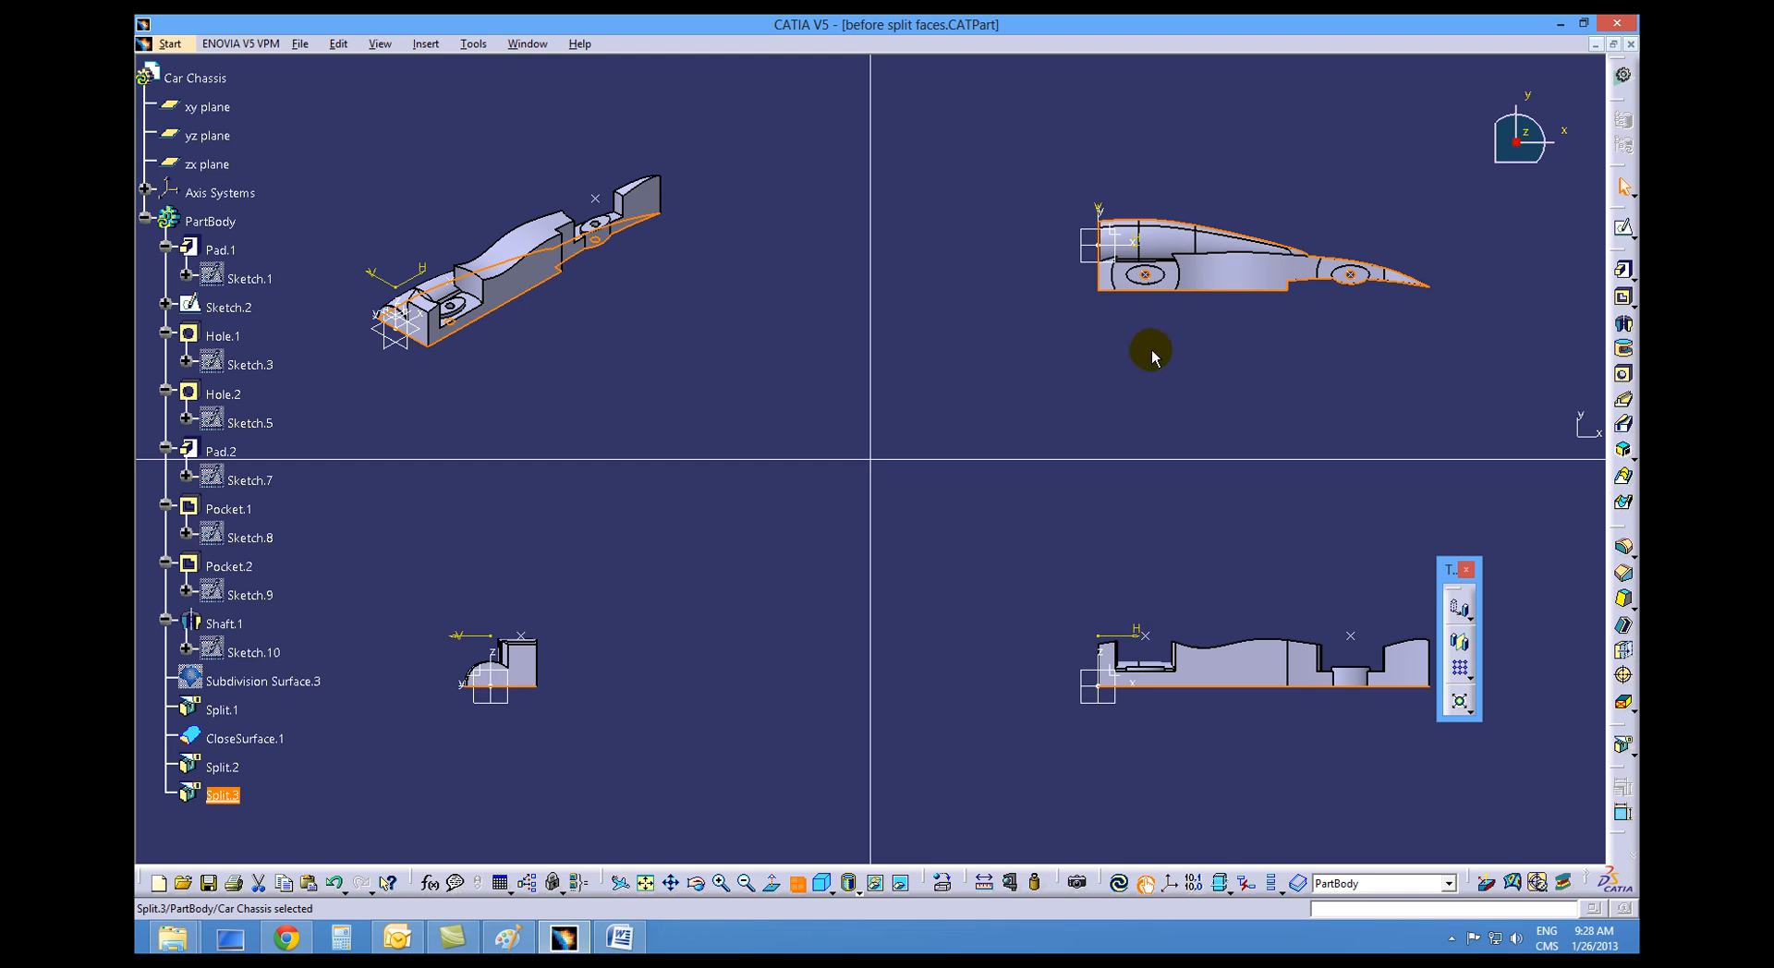
{"action": "mouse_move", "coordinate": [1118, 525]}
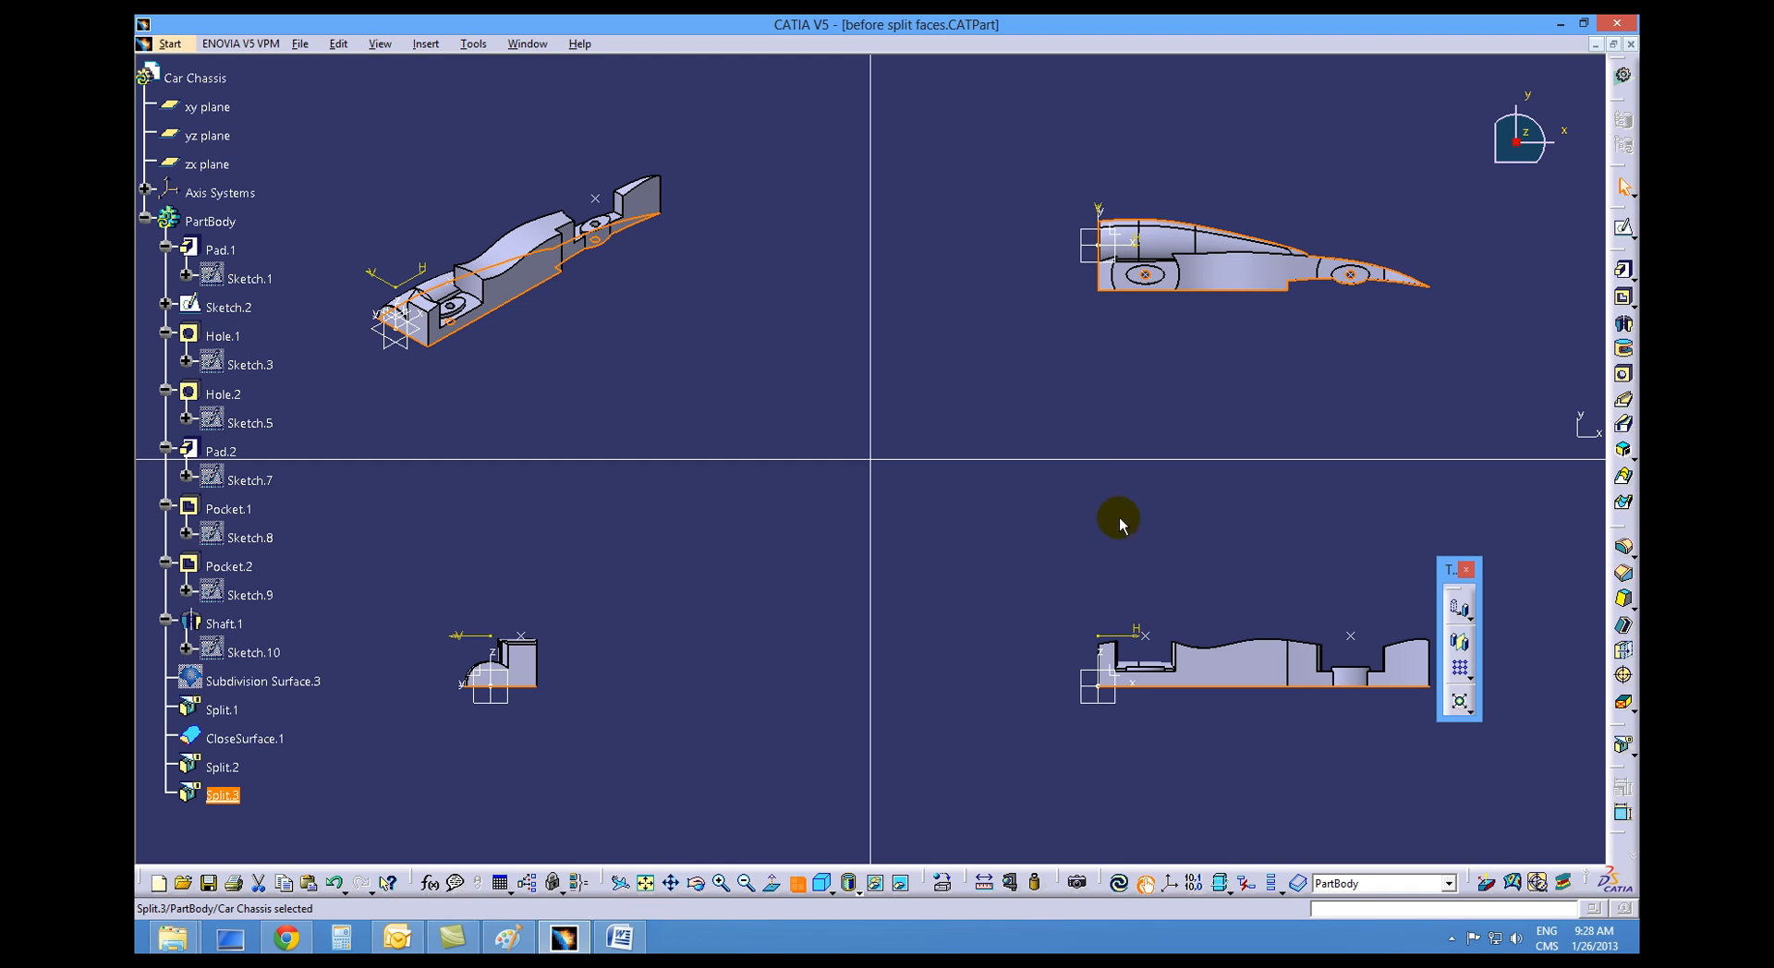
{"action": "mouse_move", "coordinate": [881, 871]}
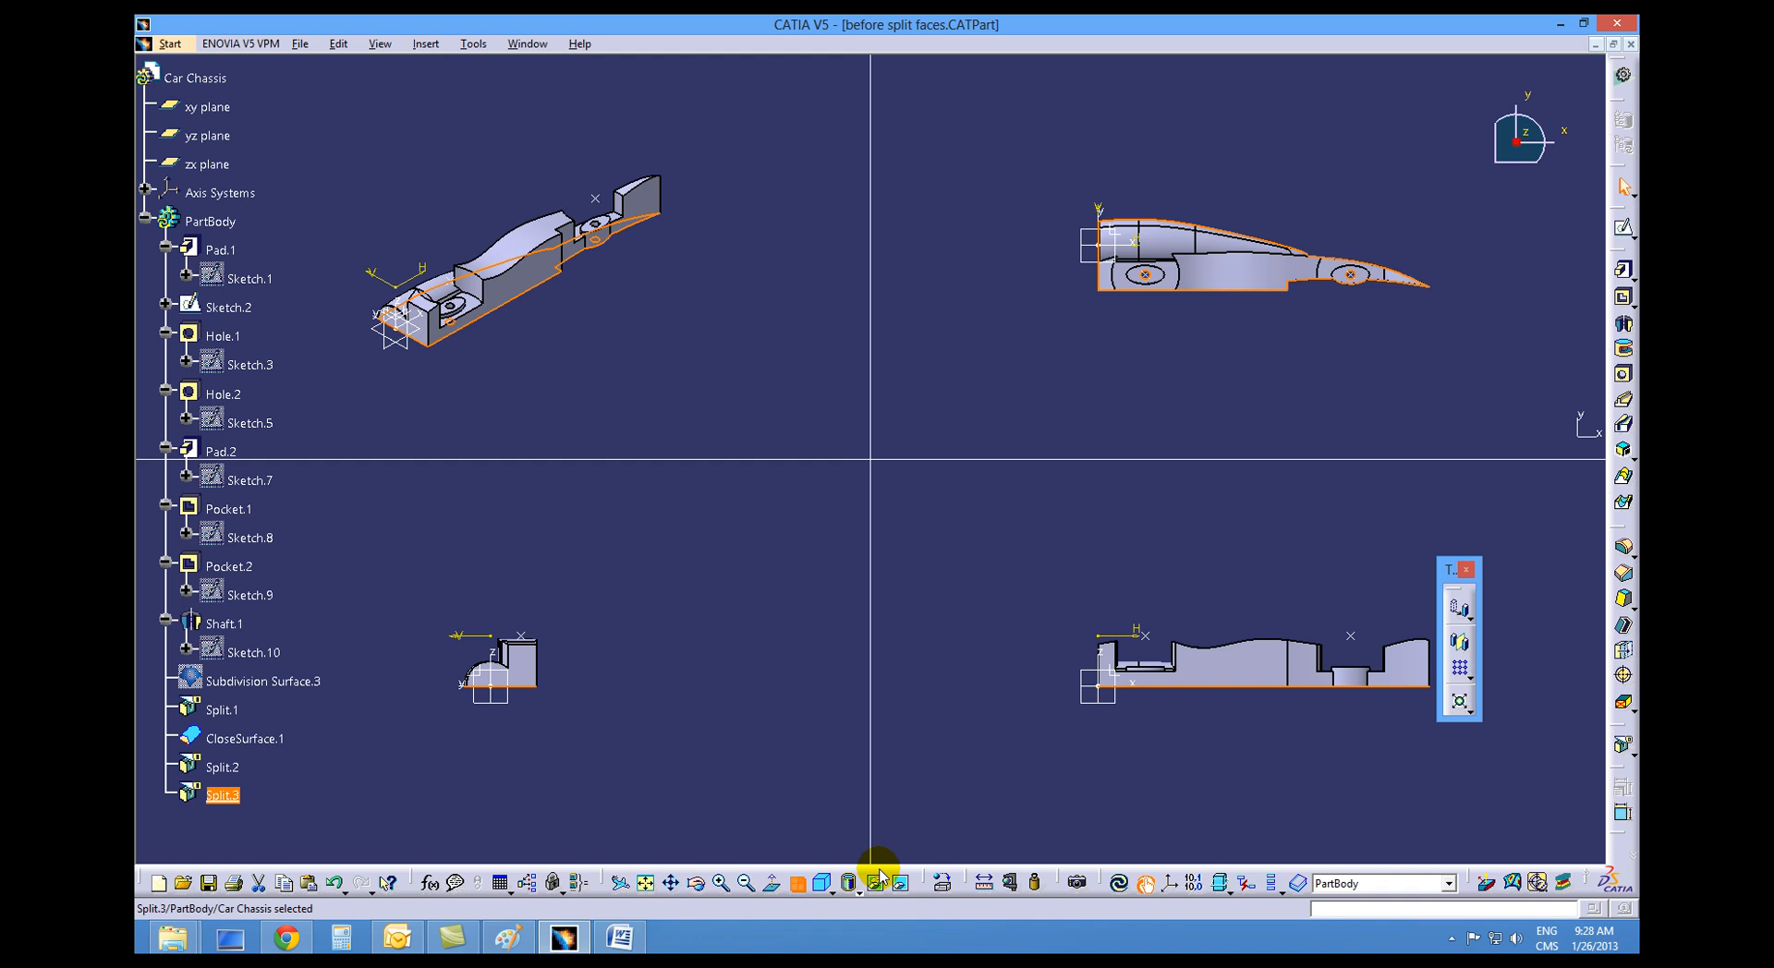